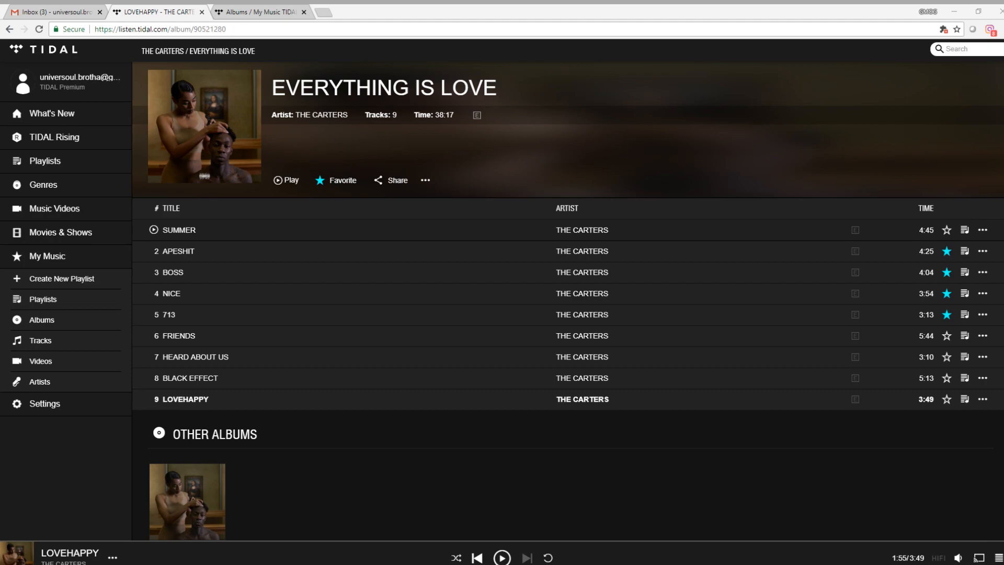
Review the Track Info credits for SUMMER, then close the panel
left_click(983, 230)
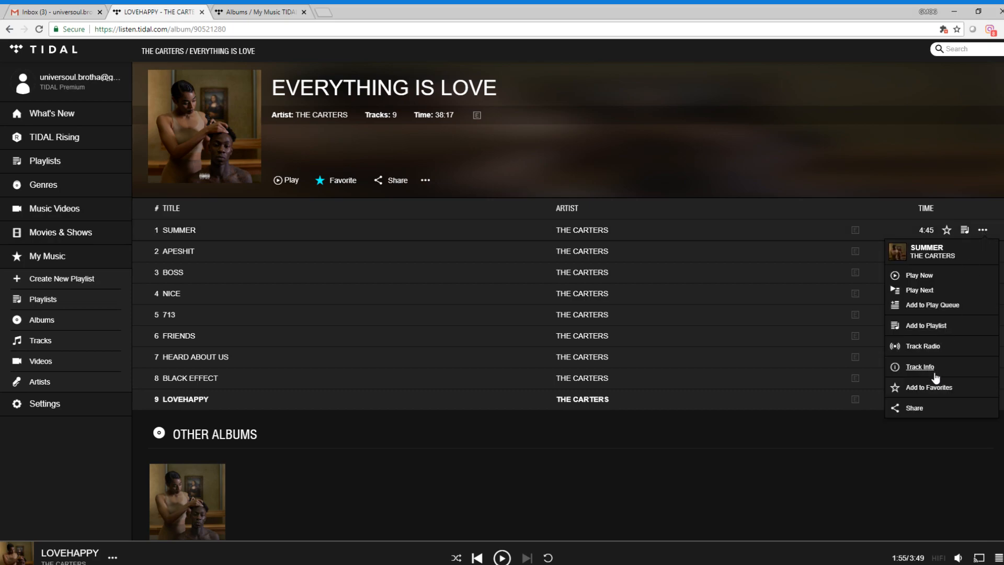
left_click(918, 366)
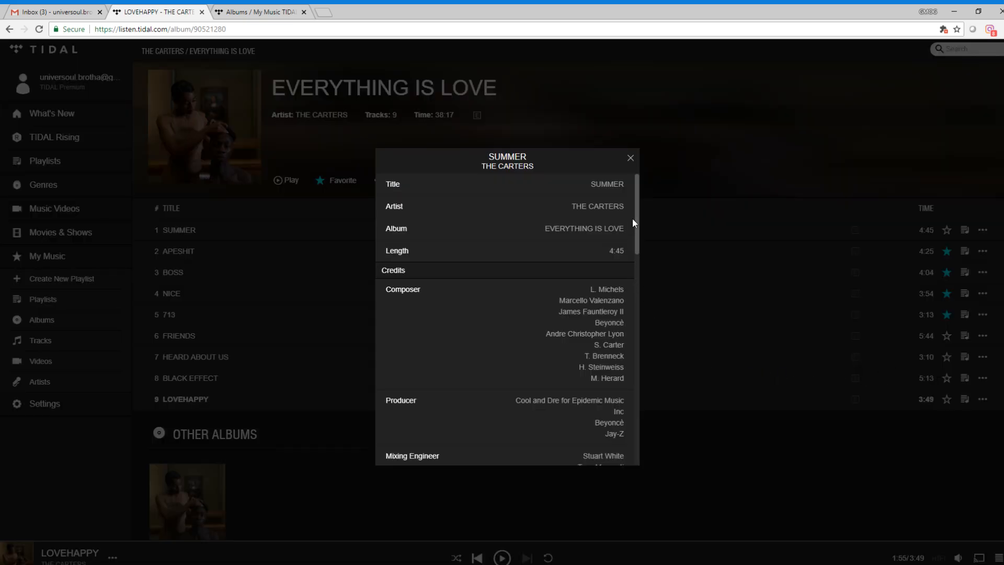
scroll("down", 3)
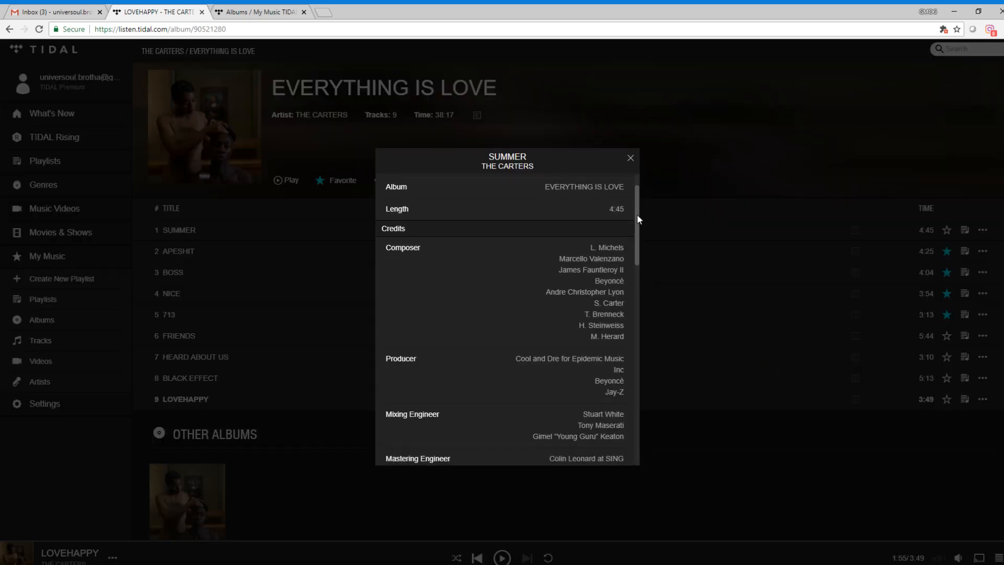
scroll("down", 3)
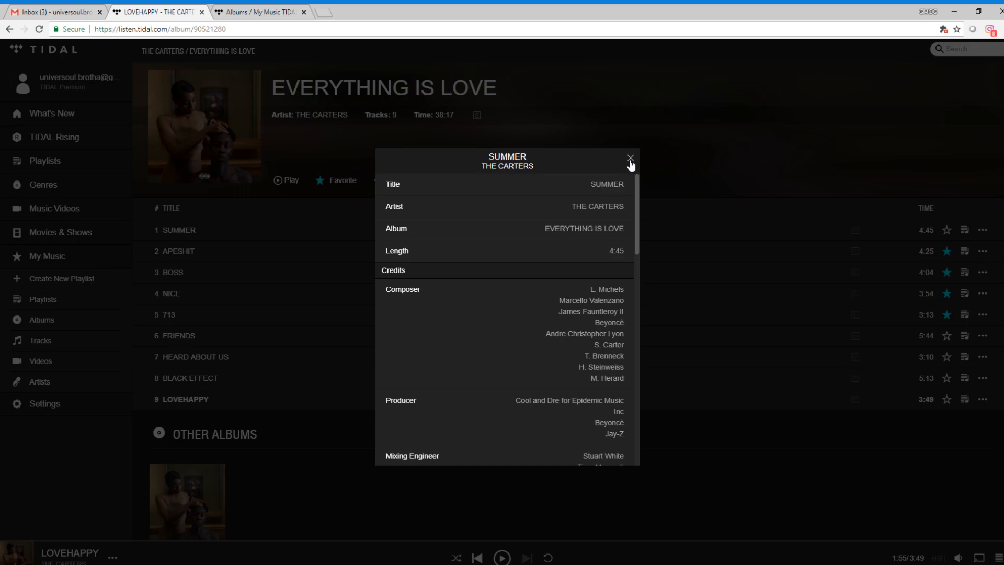
left_click(629, 159)
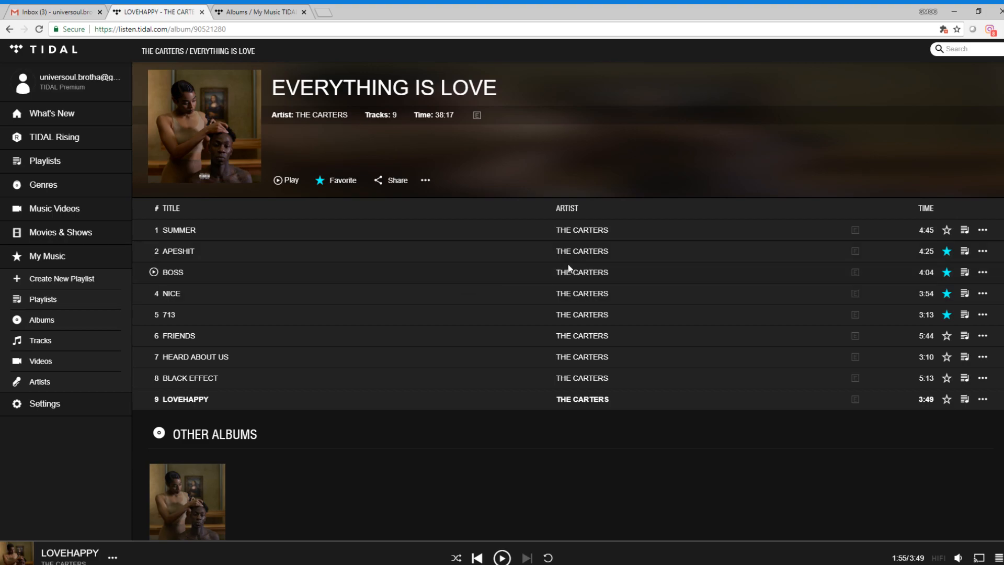
Review APESHIT's Track Info credits, then open the Track Info for BOSS
left_click(983, 250)
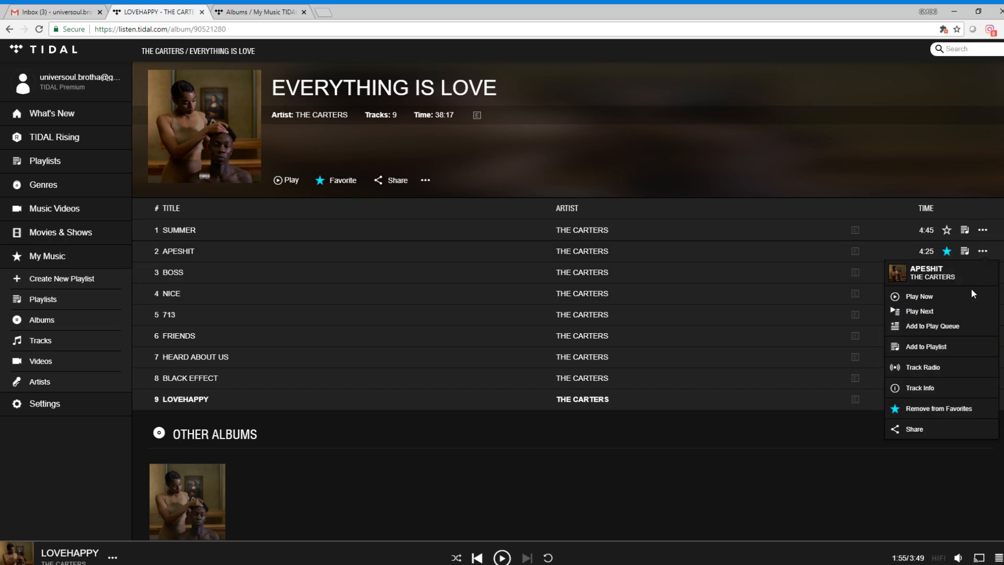
left_click(919, 387)
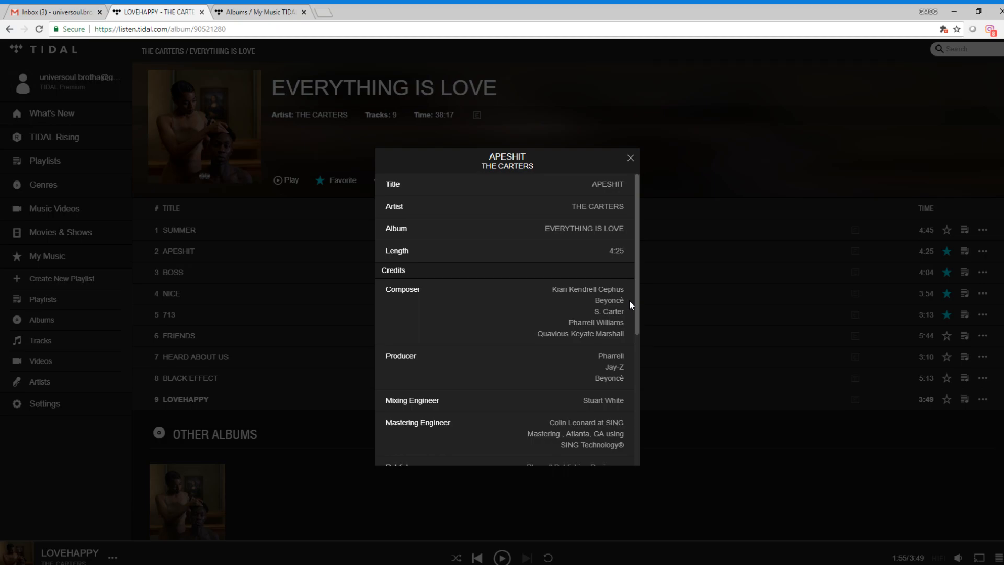
mouse_move(638, 280)
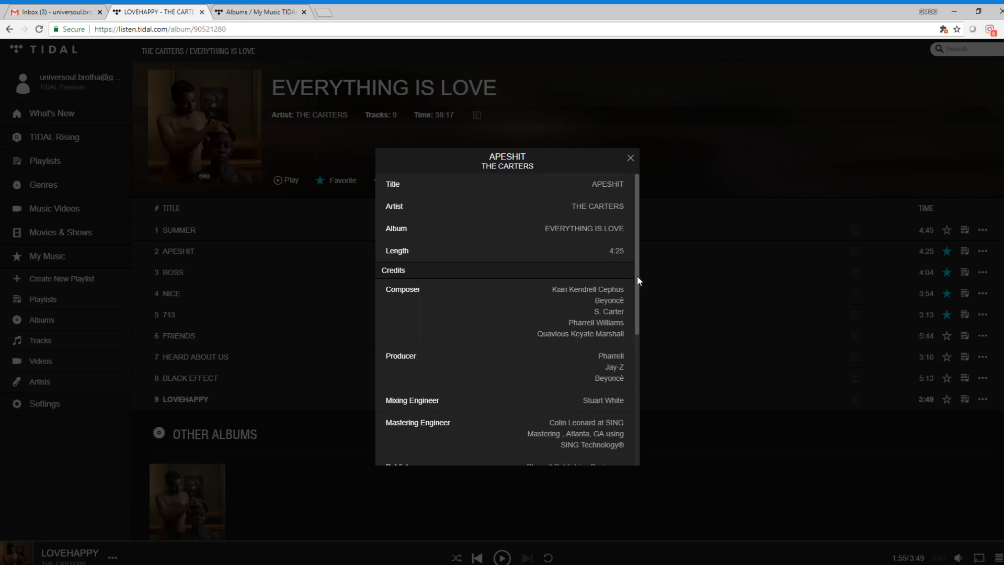
scroll("down", 3)
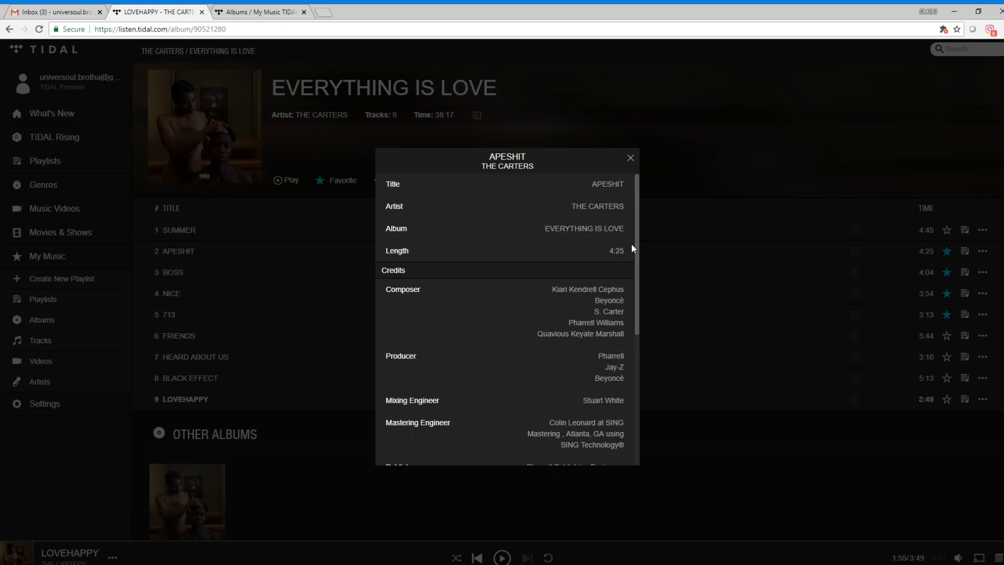
mouse_move(636, 225)
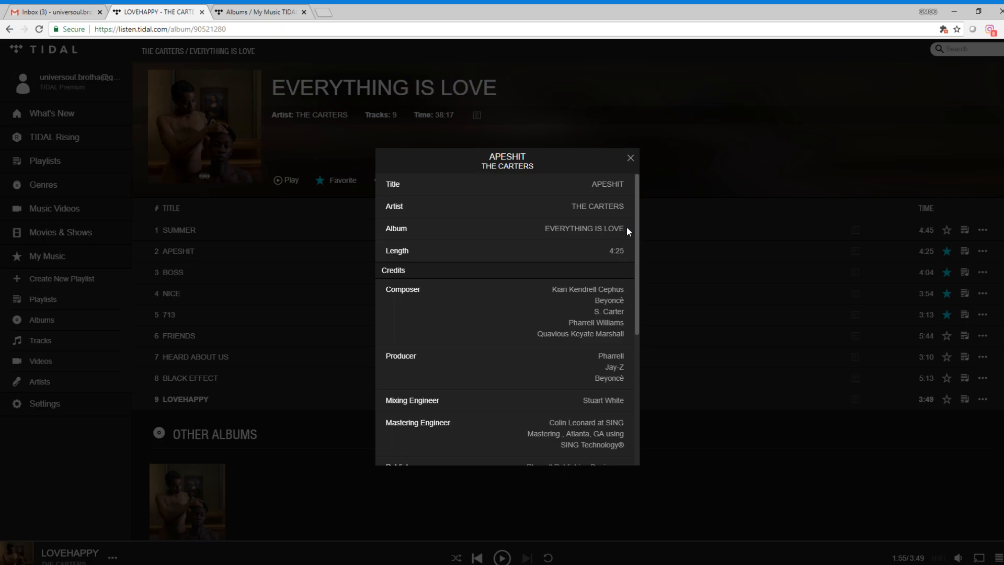
scroll("down", 3)
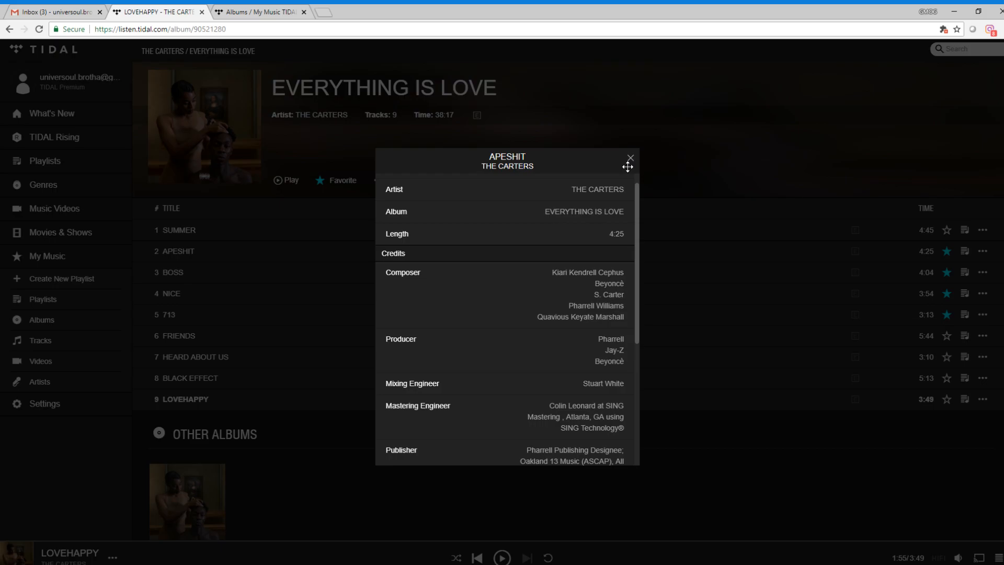
left_click(630, 159)
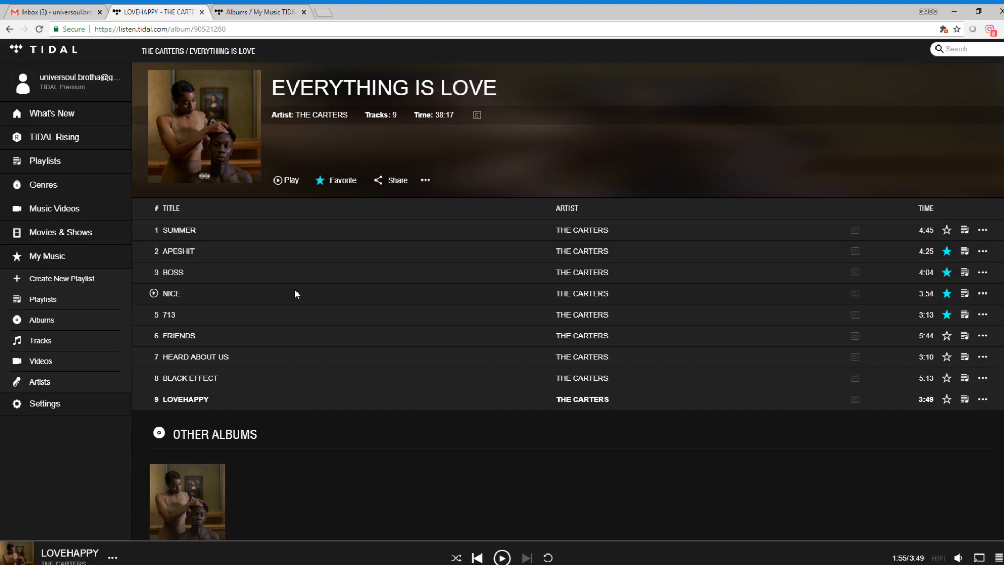
mouse_move(967, 281)
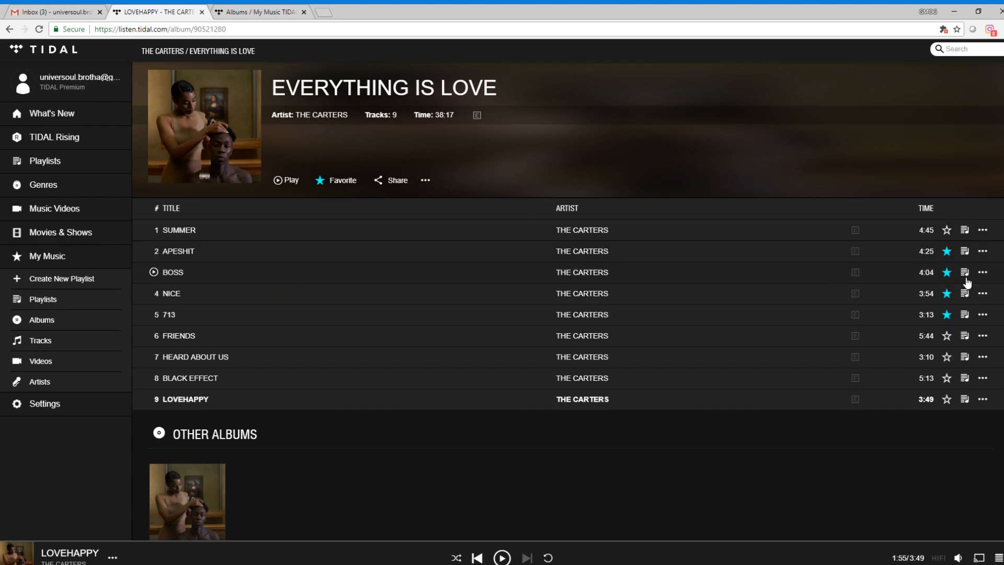
left_click(983, 271)
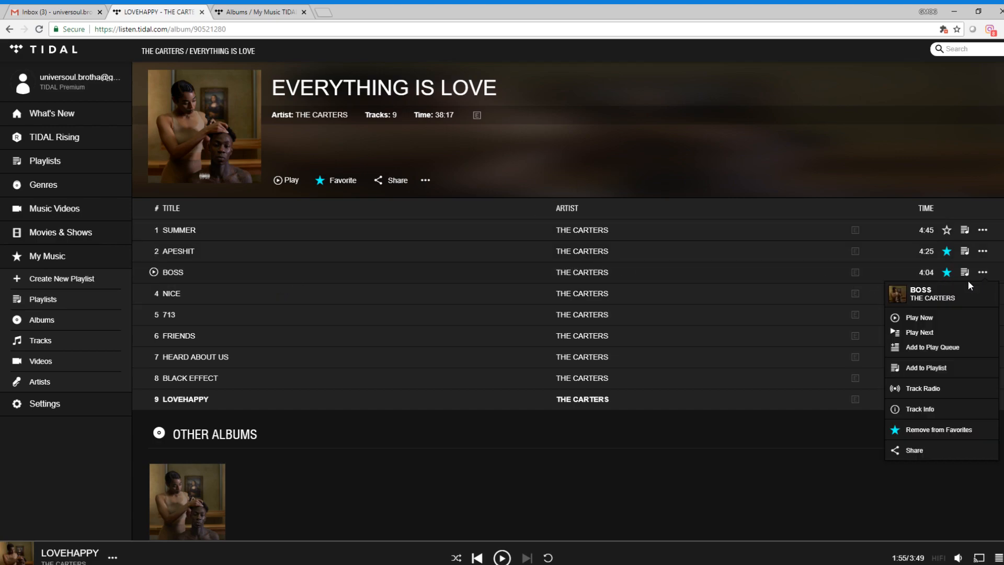
left_click(918, 408)
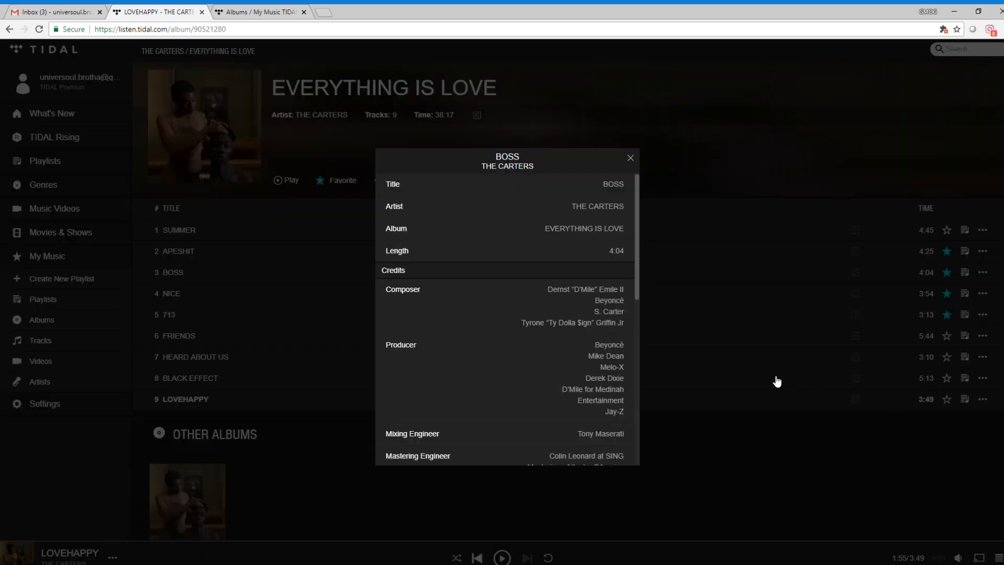
mouse_move(604, 323)
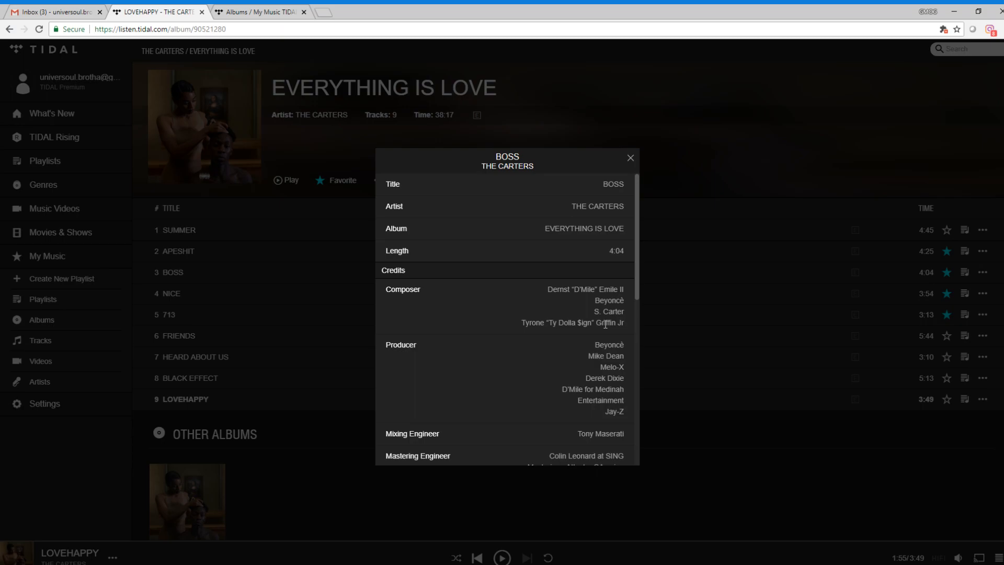
mouse_move(330, 35)
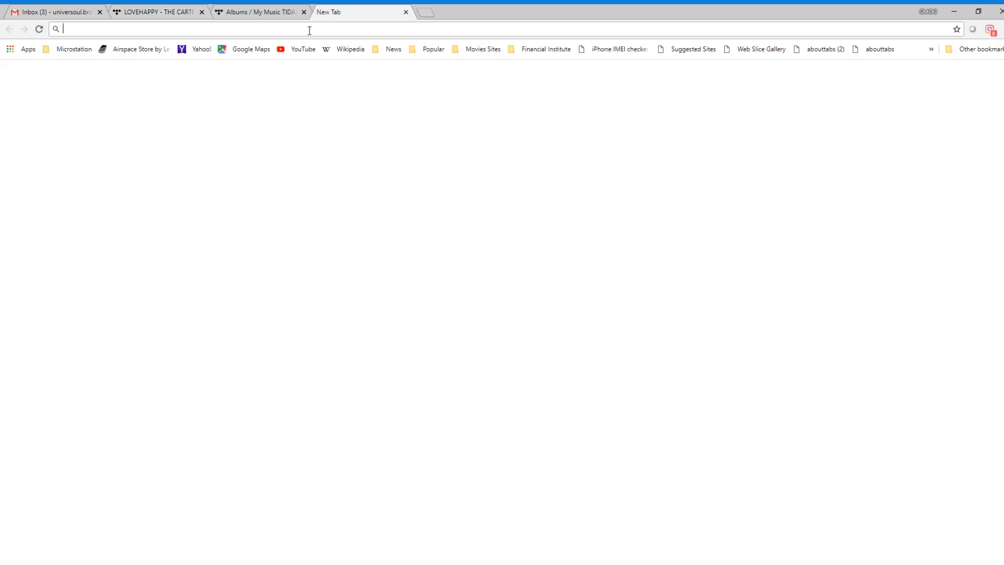
Search 'jay', open the Genius BOSS lyrics result and scroll to its credits
type("jay")
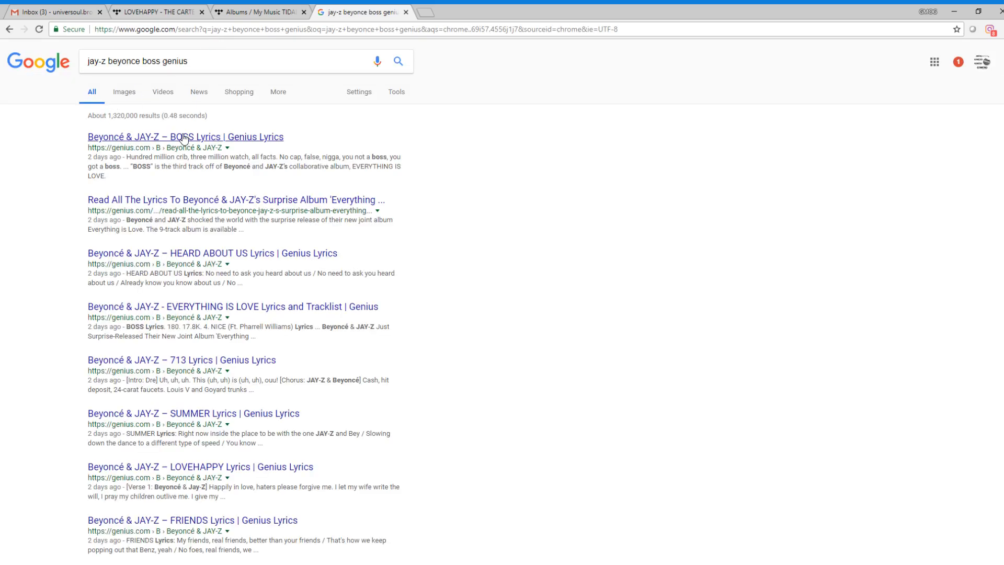
left_click(185, 136)
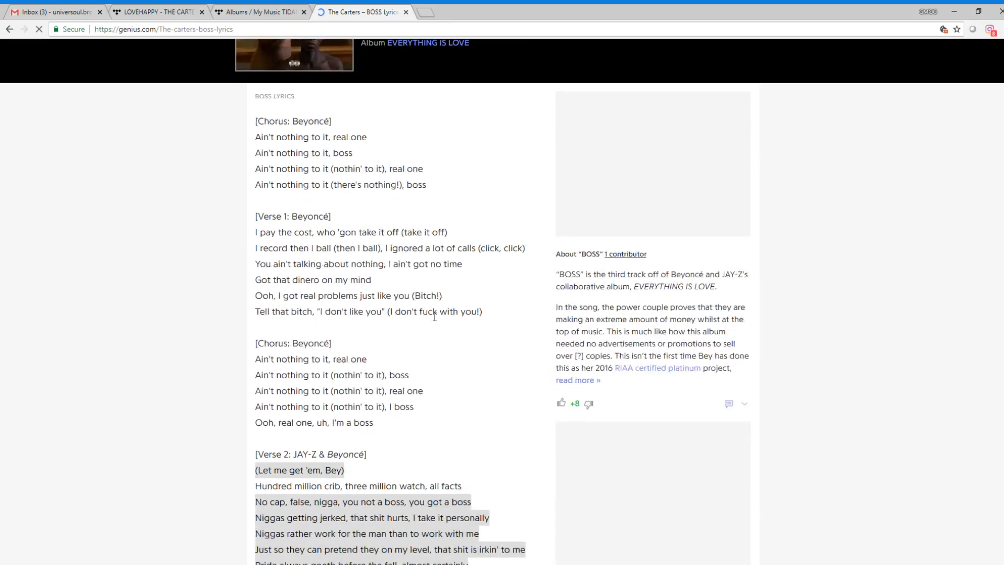
scroll("down", 3)
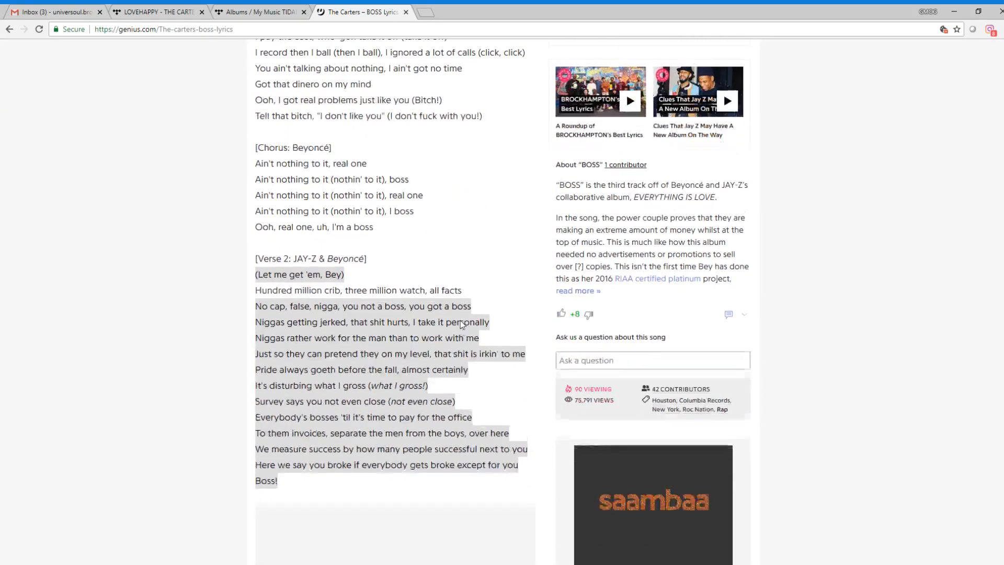
scroll("down", 3)
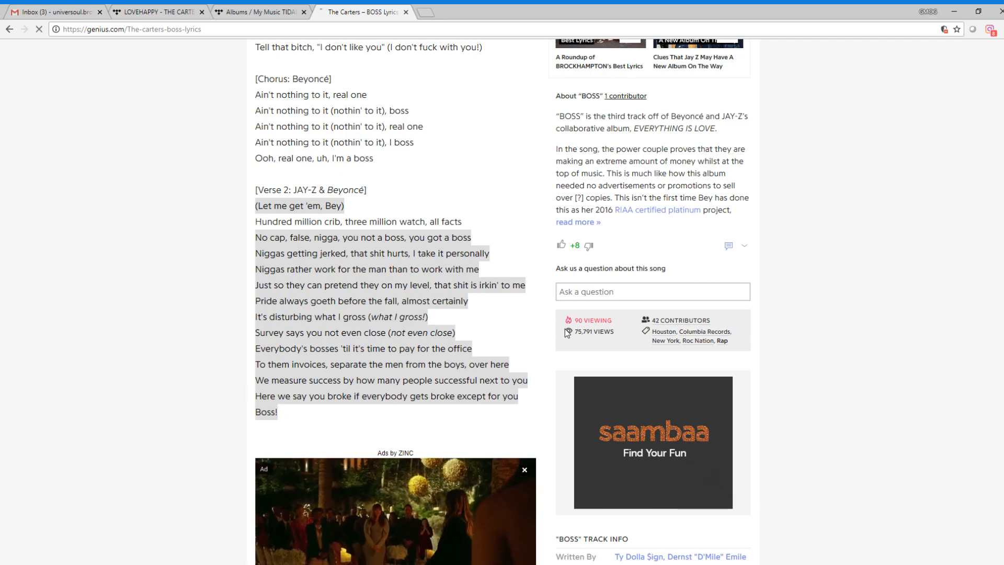
scroll("down", 3)
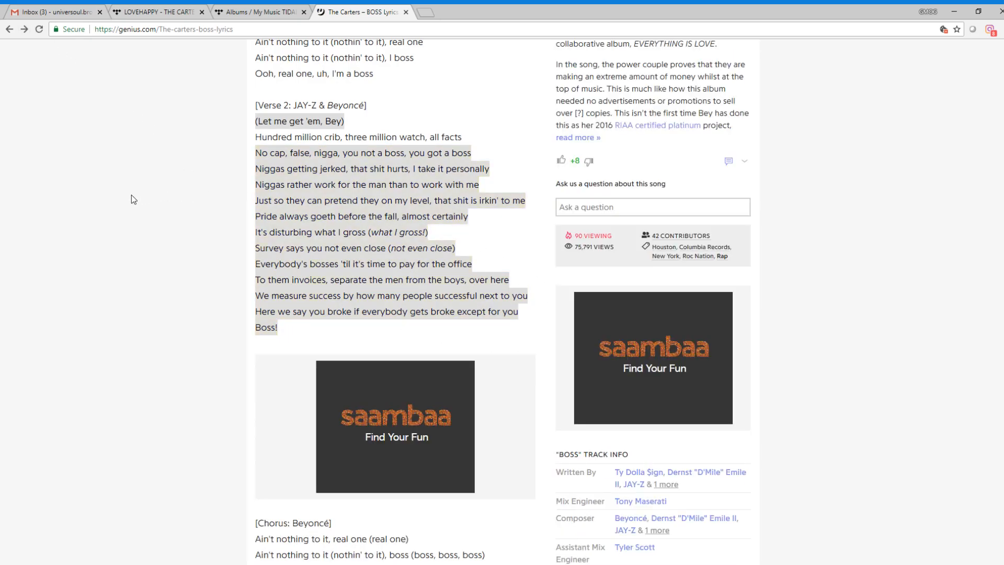
mouse_move(146, 224)
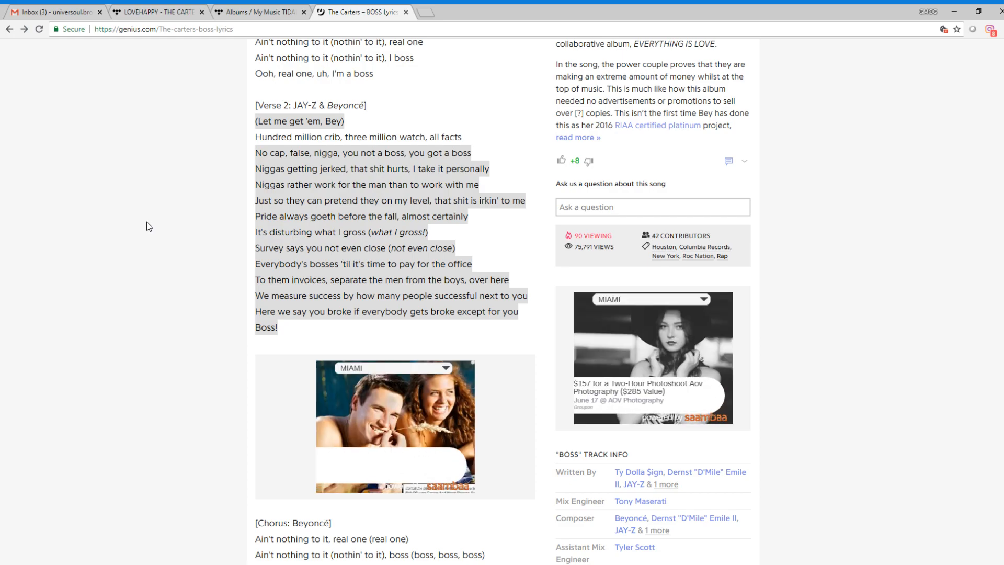
Go back to the TIDAL album page and close BOSS's Track Info panel
left_click(260, 12)
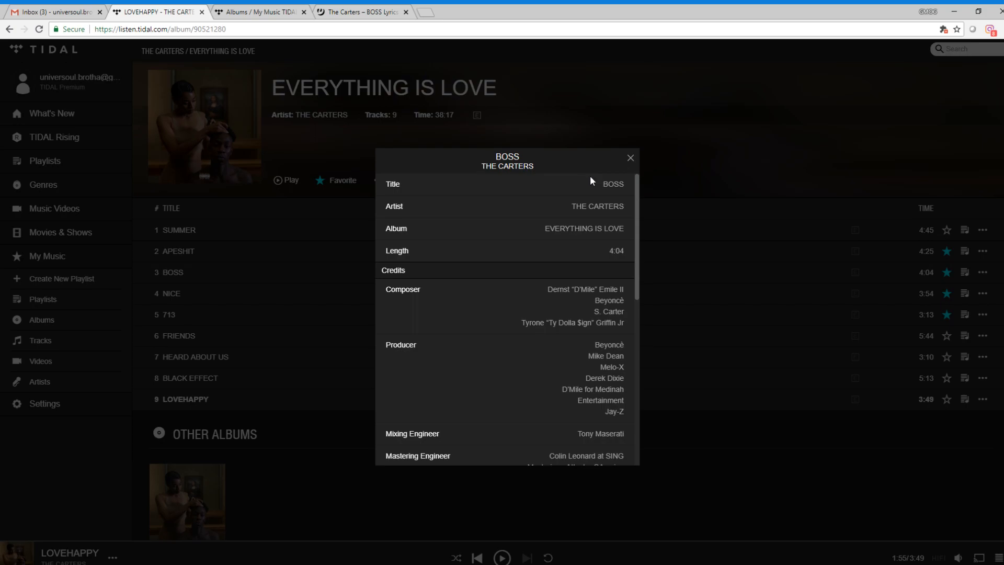
mouse_move(598, 176)
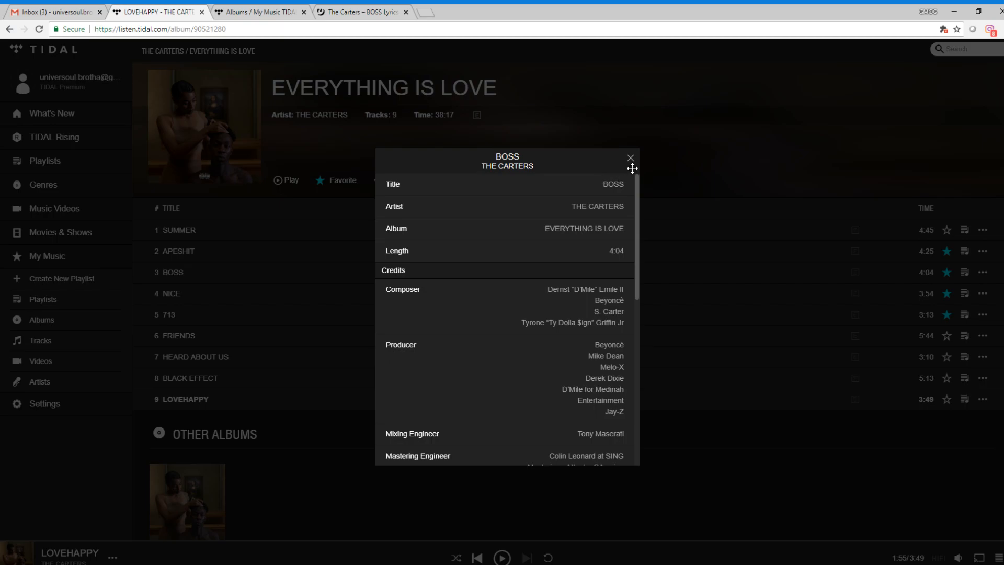
left_click(630, 158)
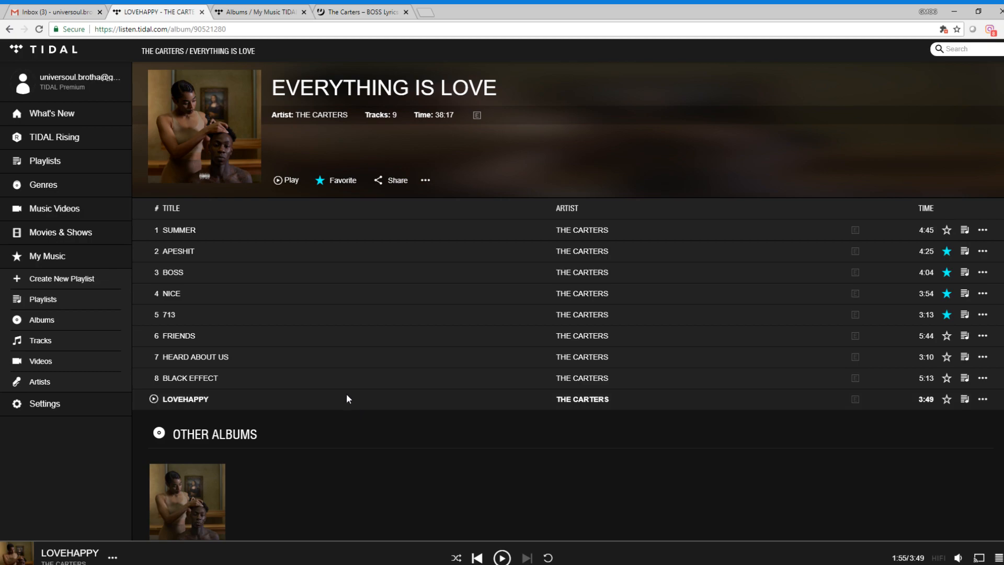
mouse_move(334, 398)
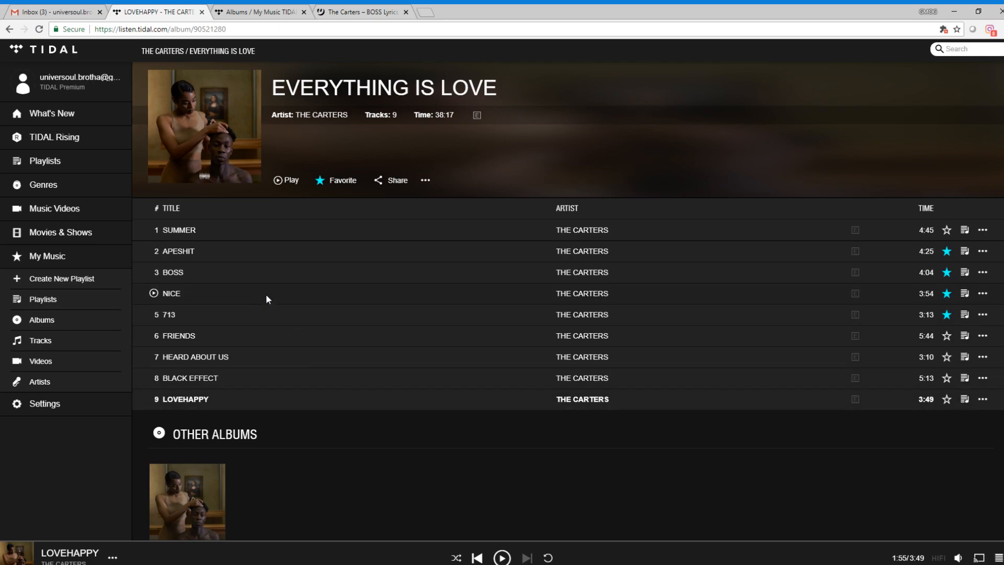
mouse_move(585, 300)
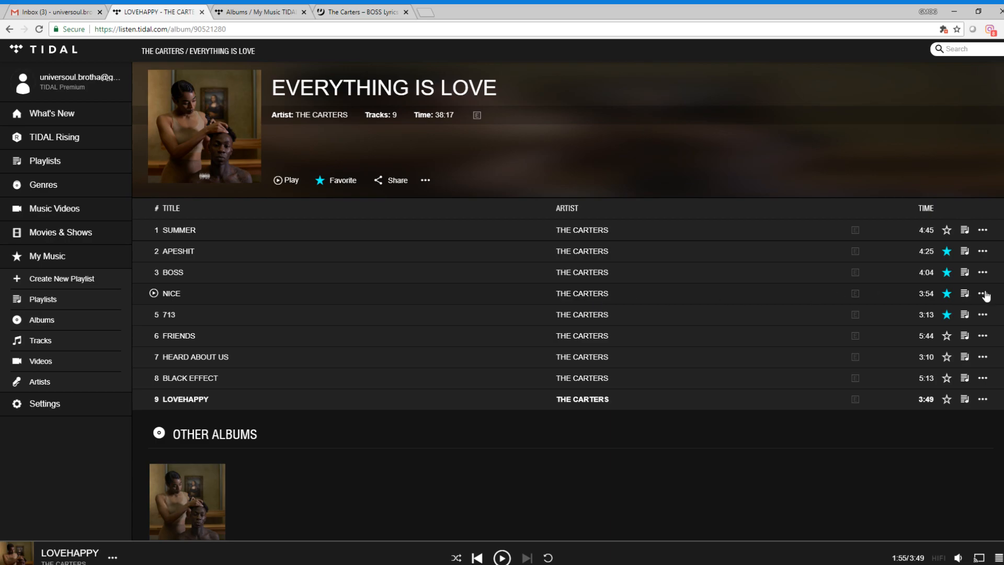
left_click(984, 294)
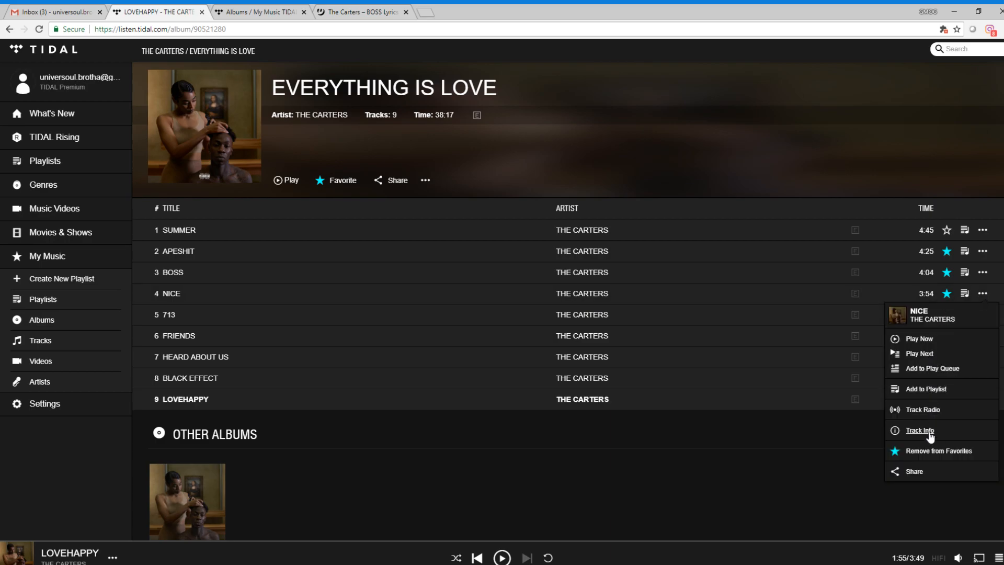
left_click(920, 430)
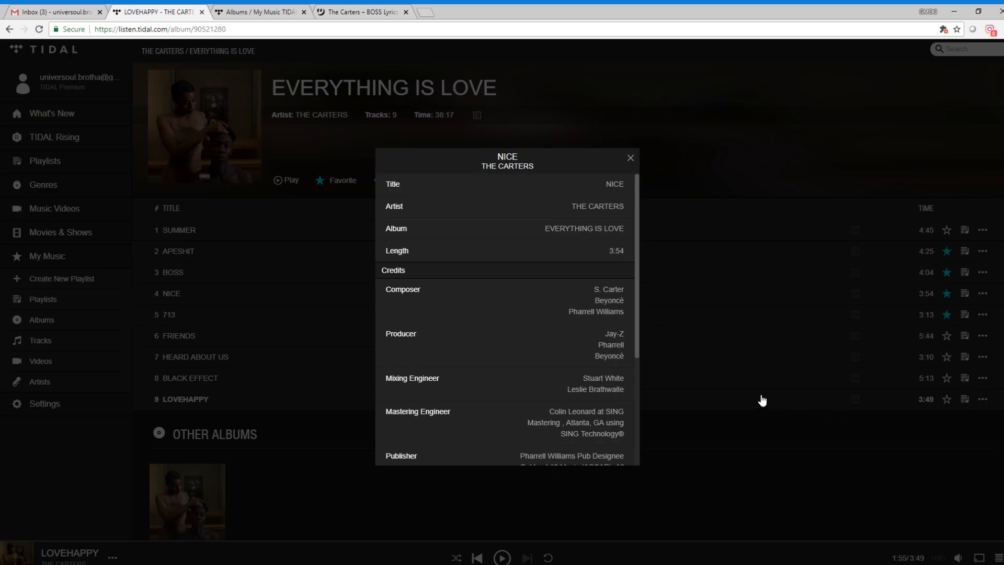
mouse_move(631, 261)
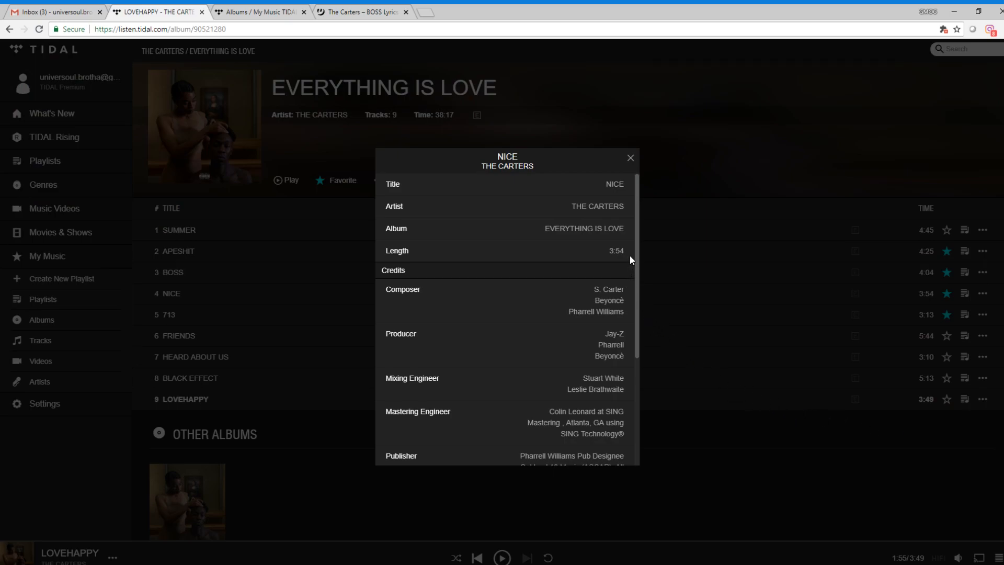
mouse_move(636, 249)
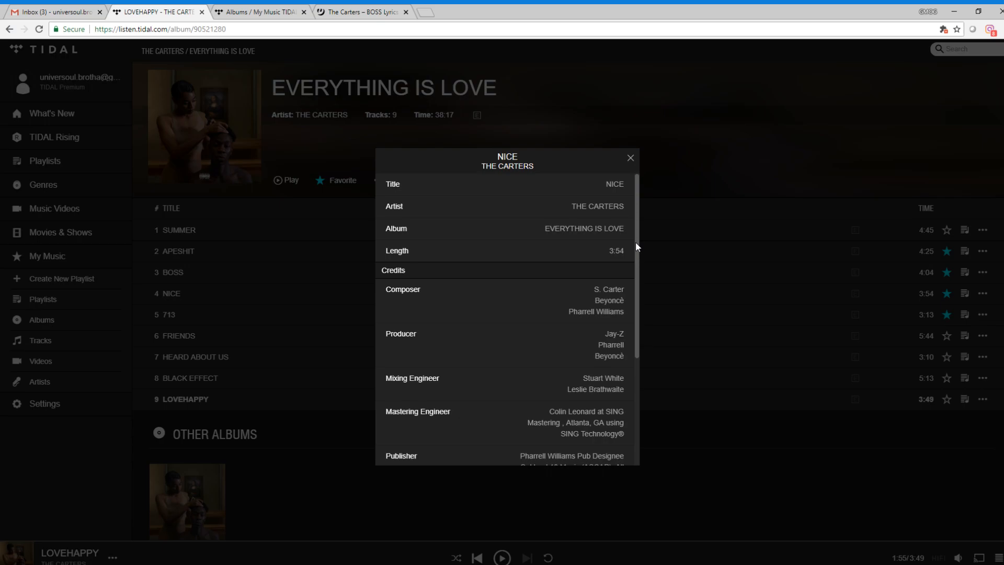
scroll("down", 3)
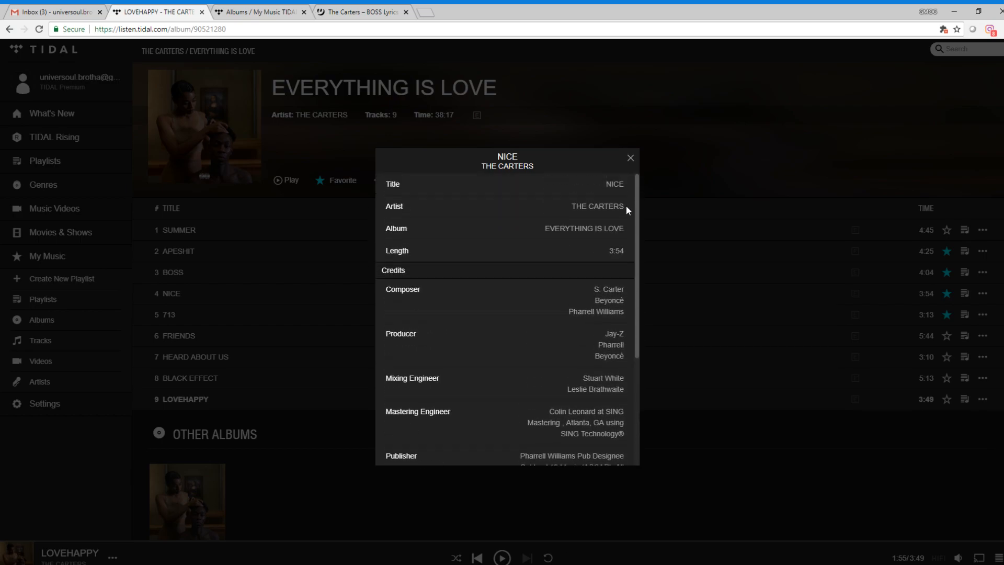
left_click(630, 157)
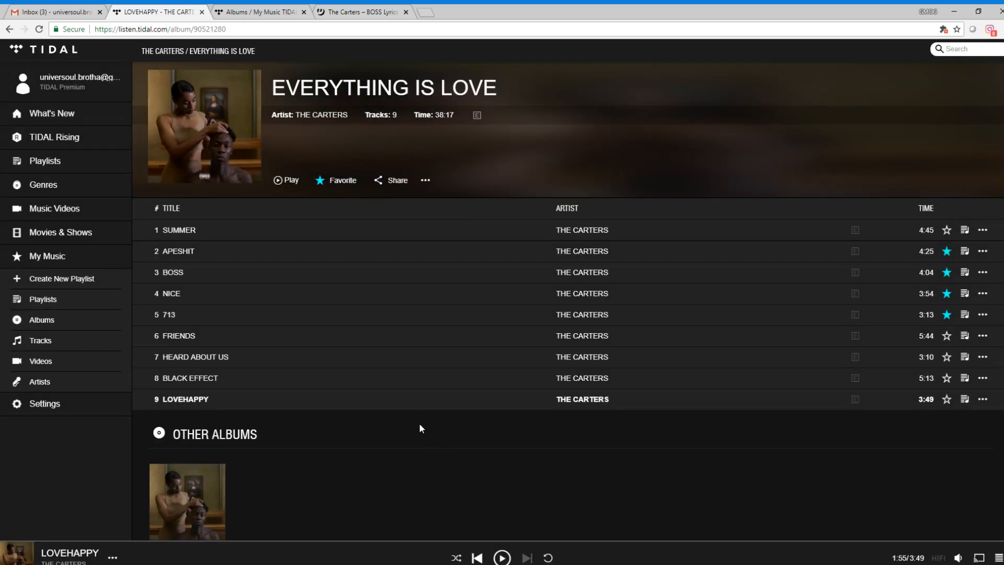
mouse_move(391, 444)
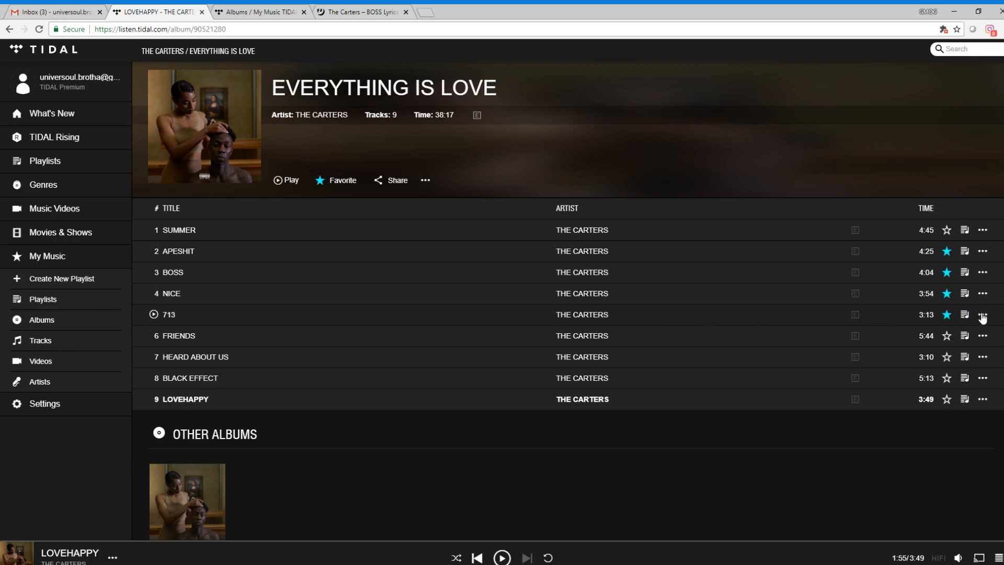
left_click(983, 314)
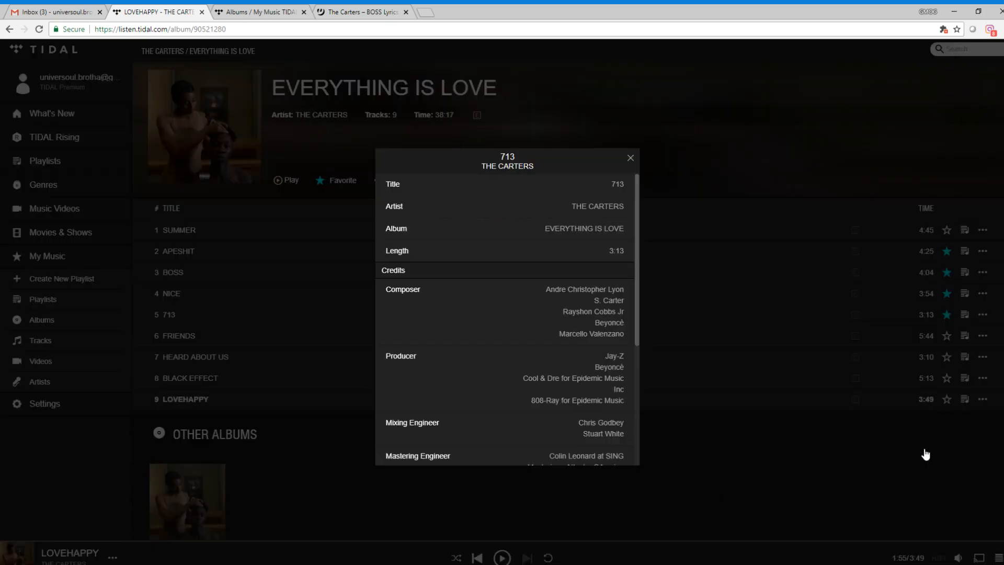
mouse_move(634, 242)
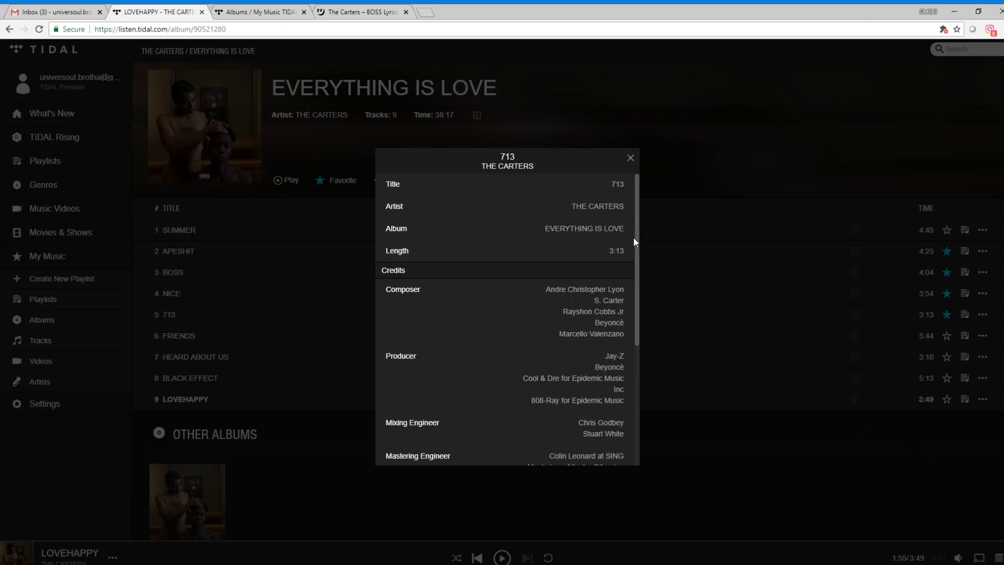
scroll("down", 3)
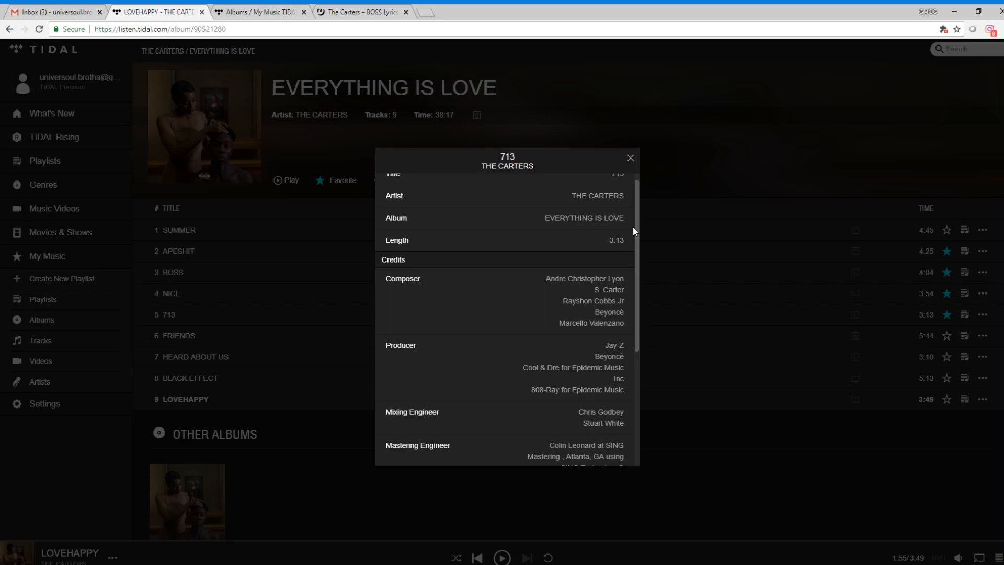
scroll("down", 3)
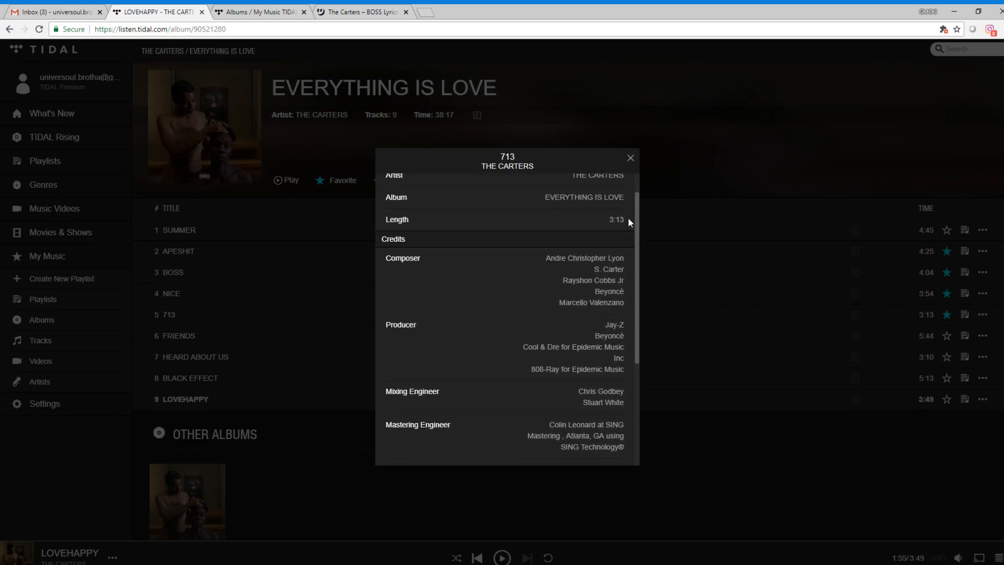
left_click(629, 158)
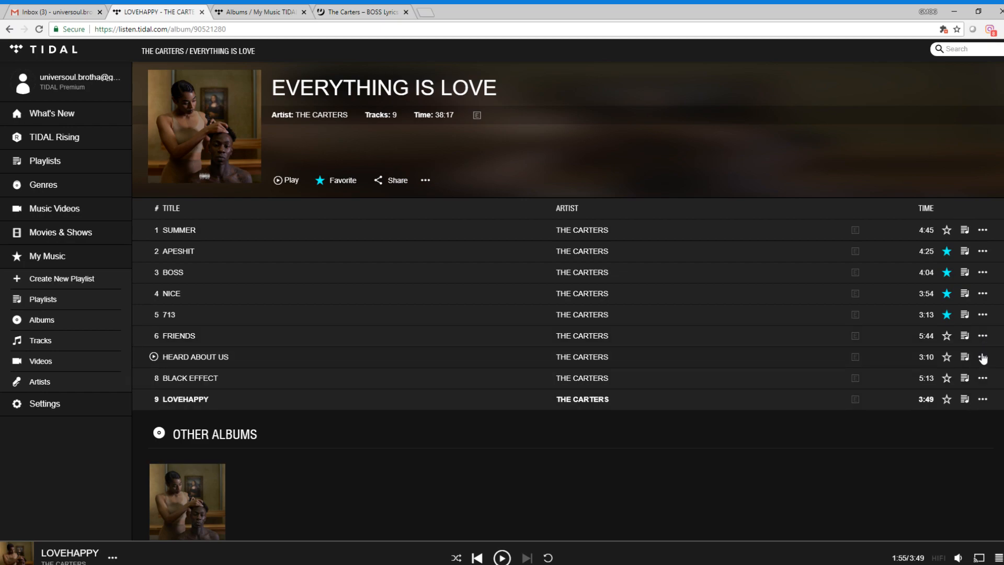
mouse_move(766, 467)
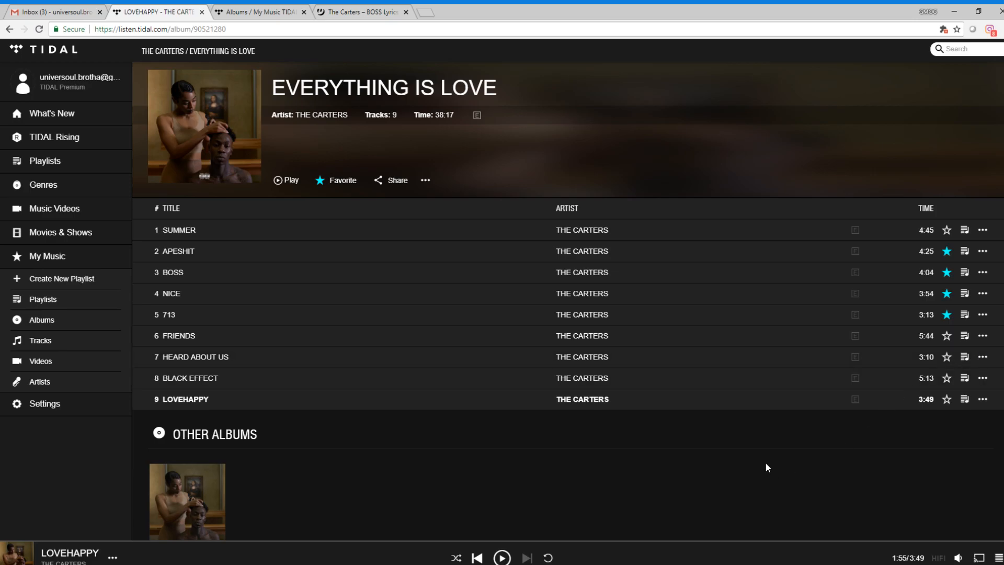
left_click(984, 356)
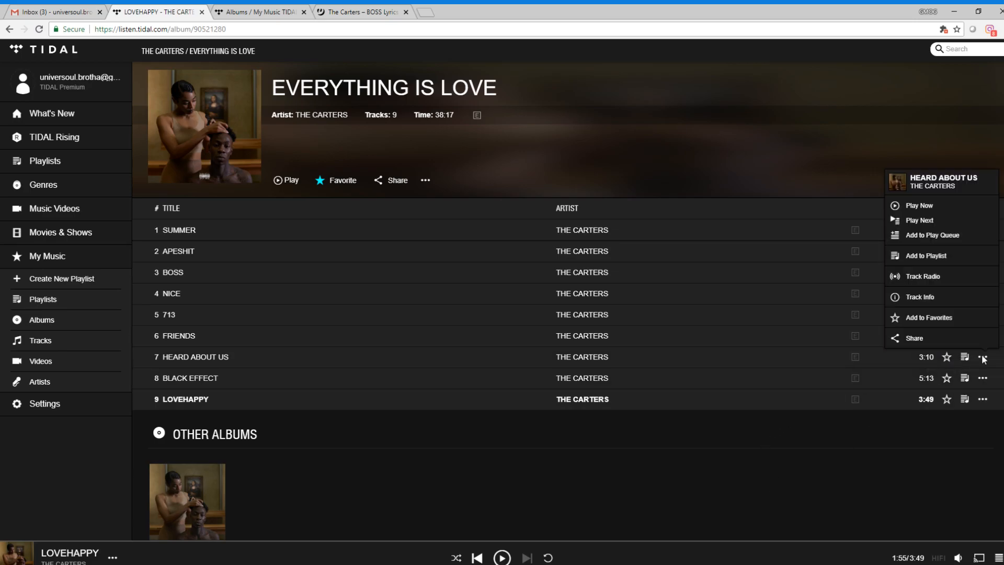
left_click(919, 297)
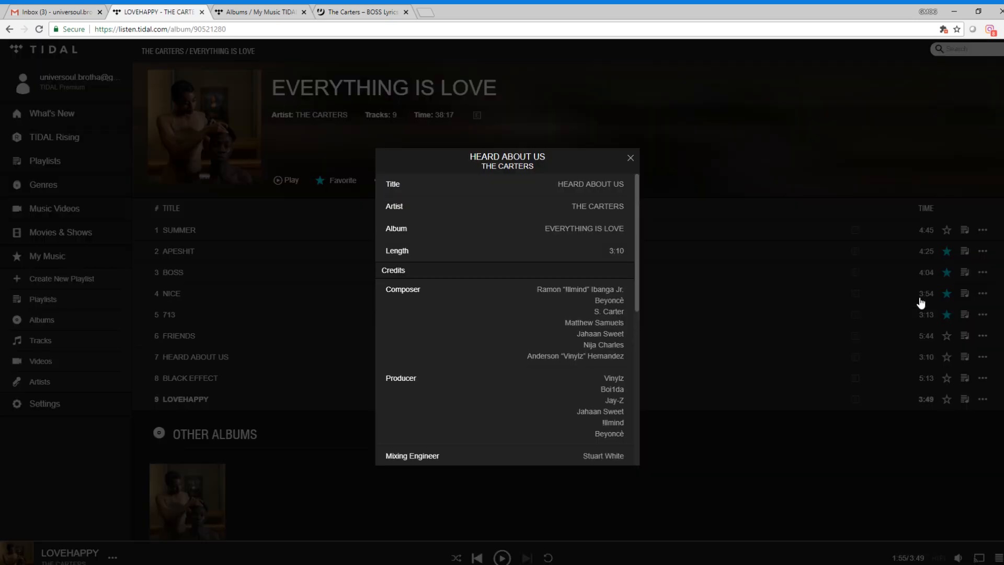
mouse_move(635, 228)
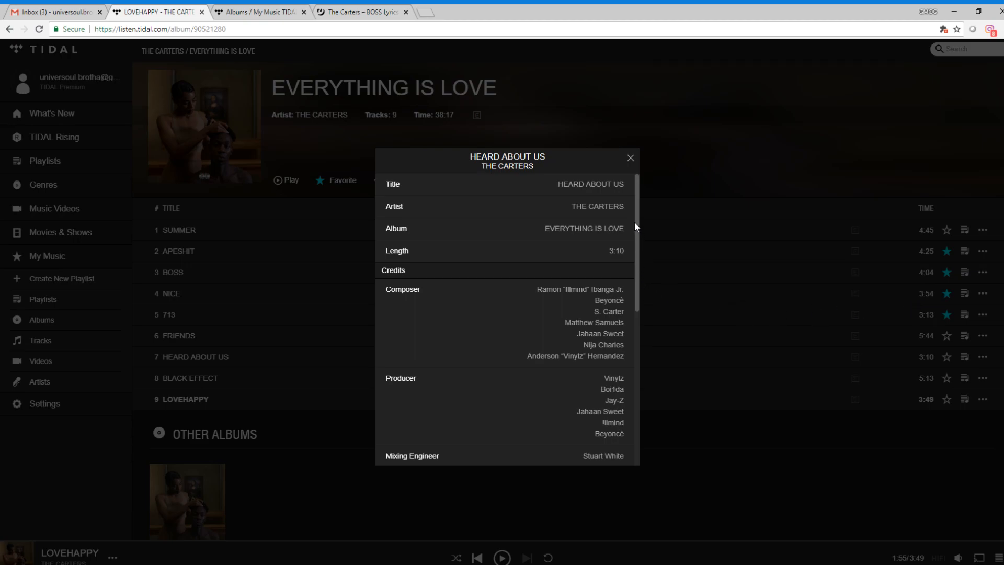
mouse_move(630, 214)
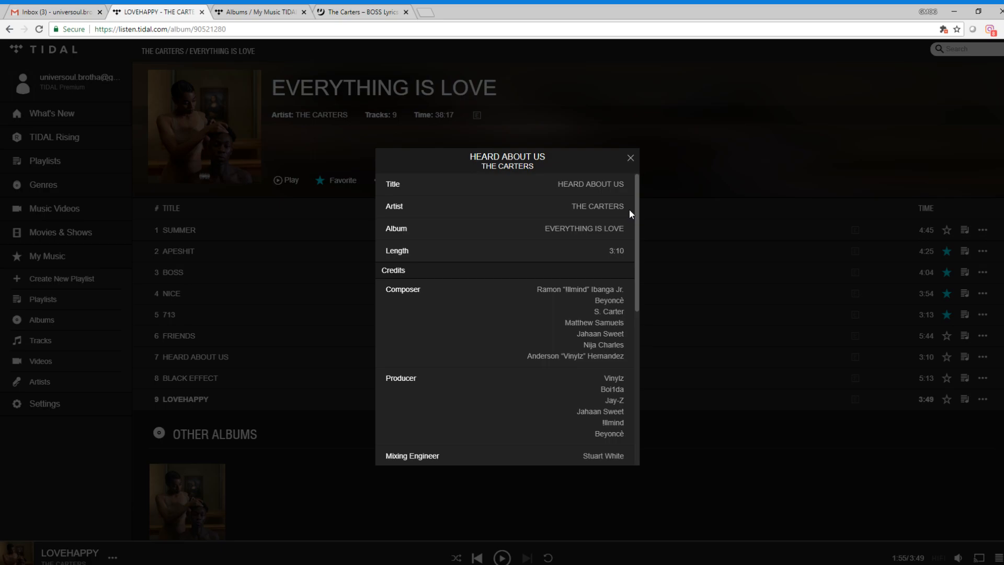
mouse_move(596, 387)
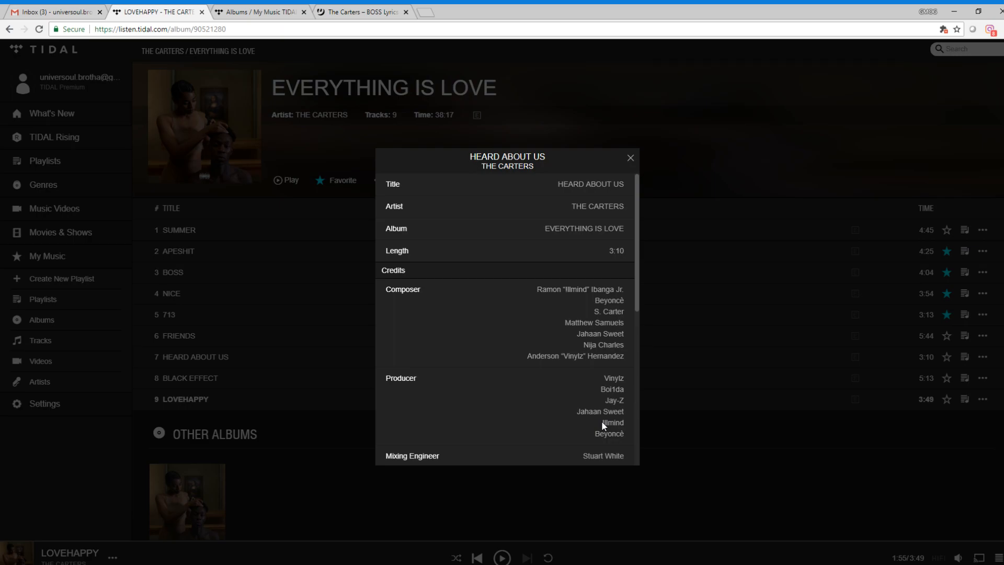
mouse_move(633, 273)
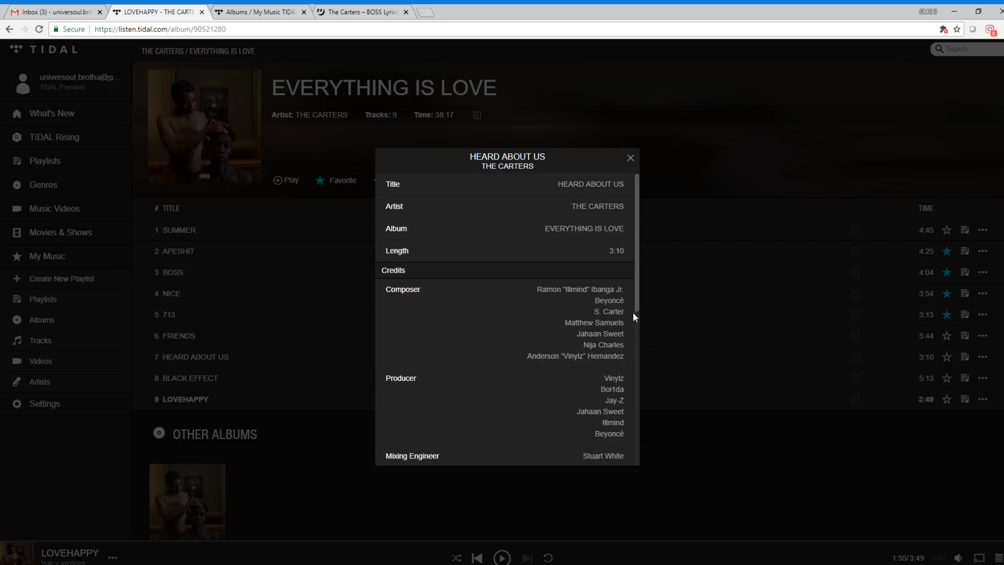
scroll("down", 3)
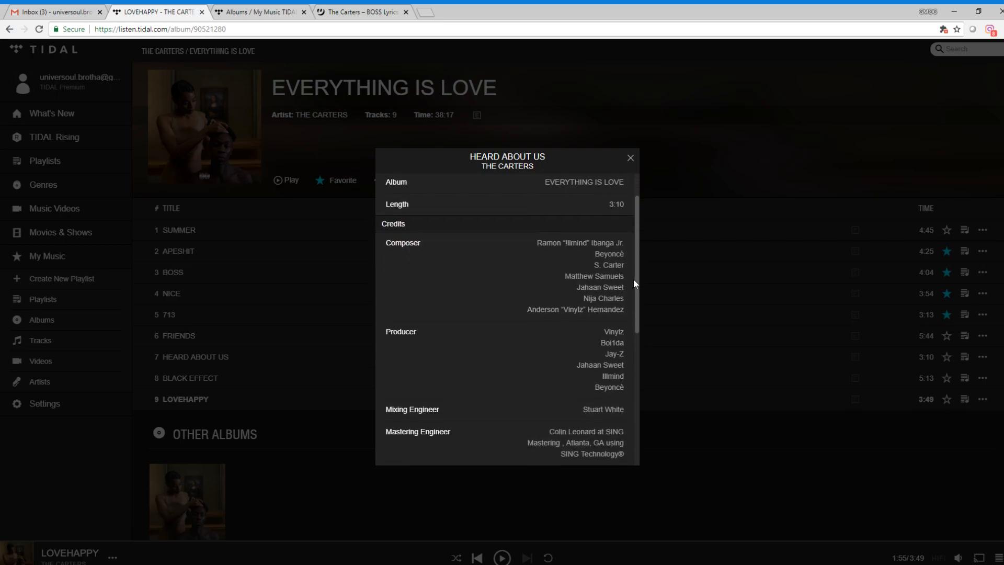
scroll("down", 3)
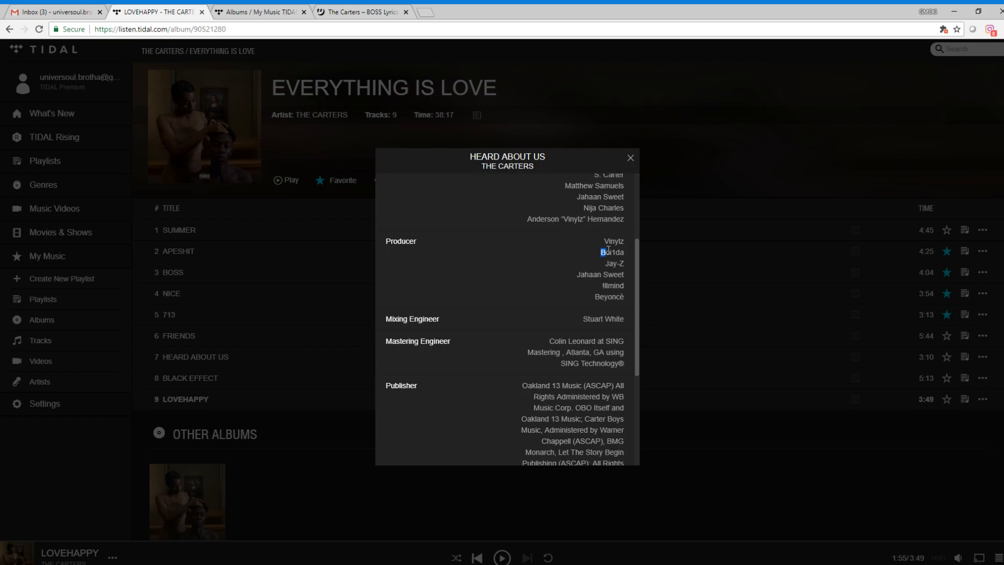
scroll("down", 3)
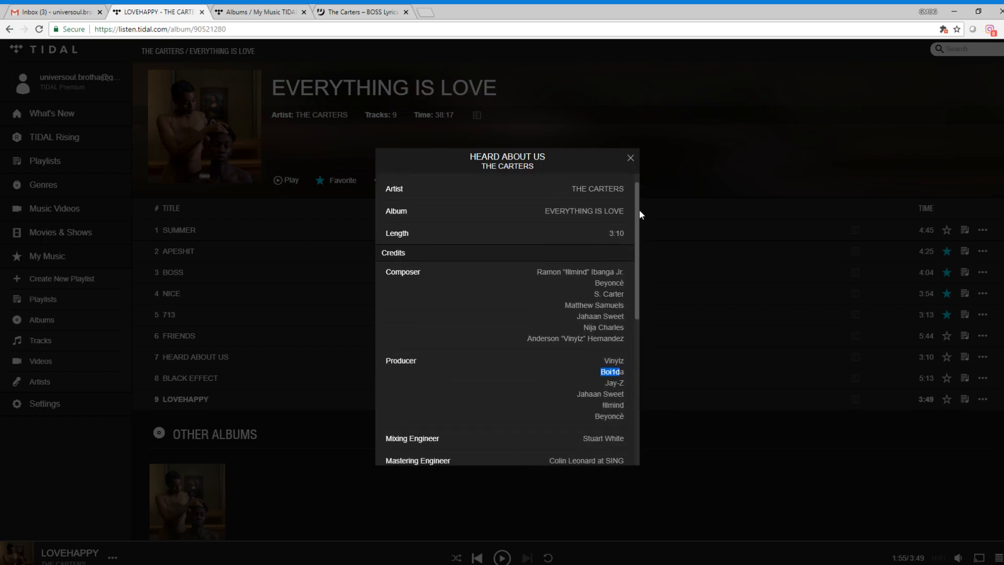
mouse_move(622, 172)
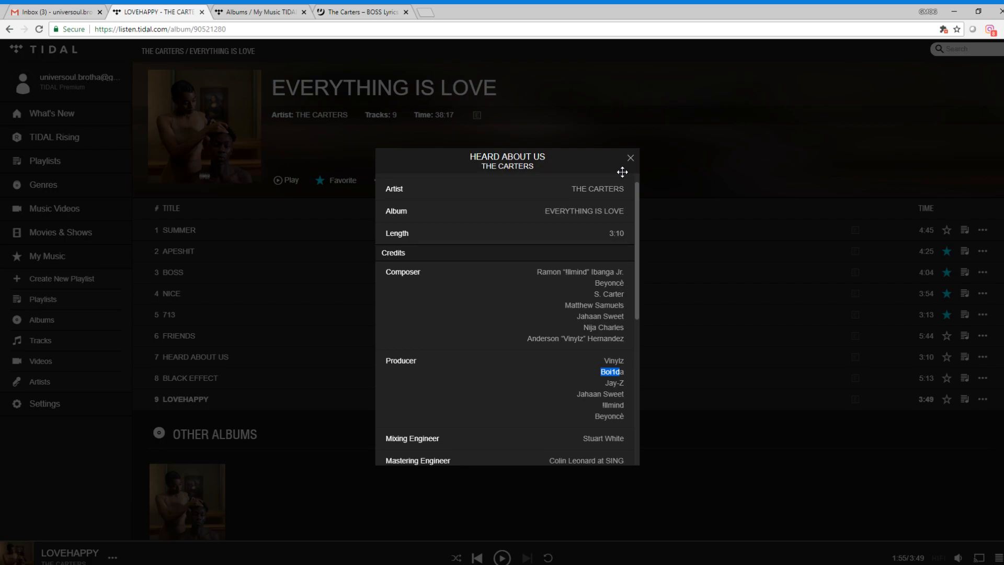
left_click(630, 157)
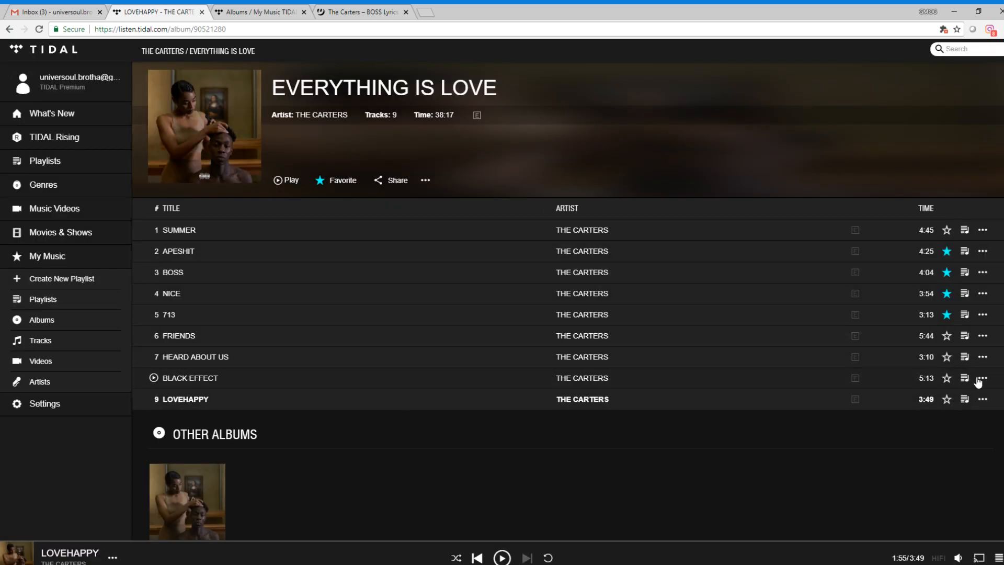
Review BLACK EFFECT's composer, producer, engineer and publisher credits, then close the popup
left_click(983, 378)
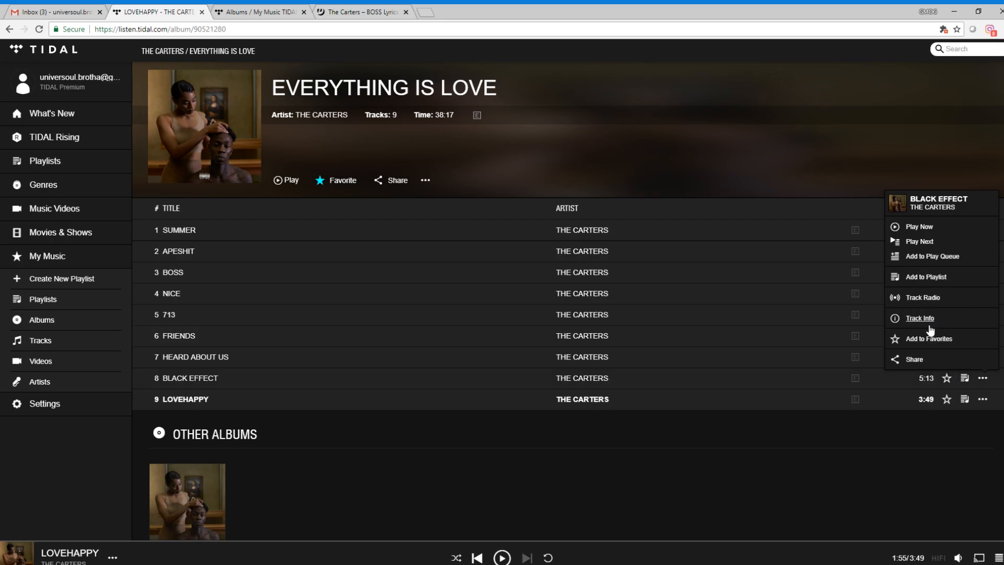
left_click(920, 318)
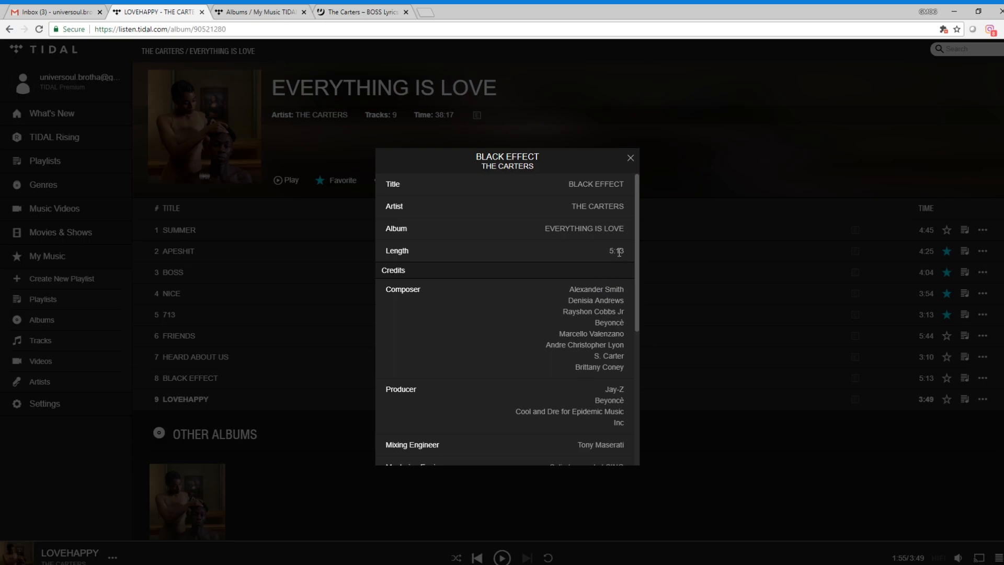
scroll("down", 3)
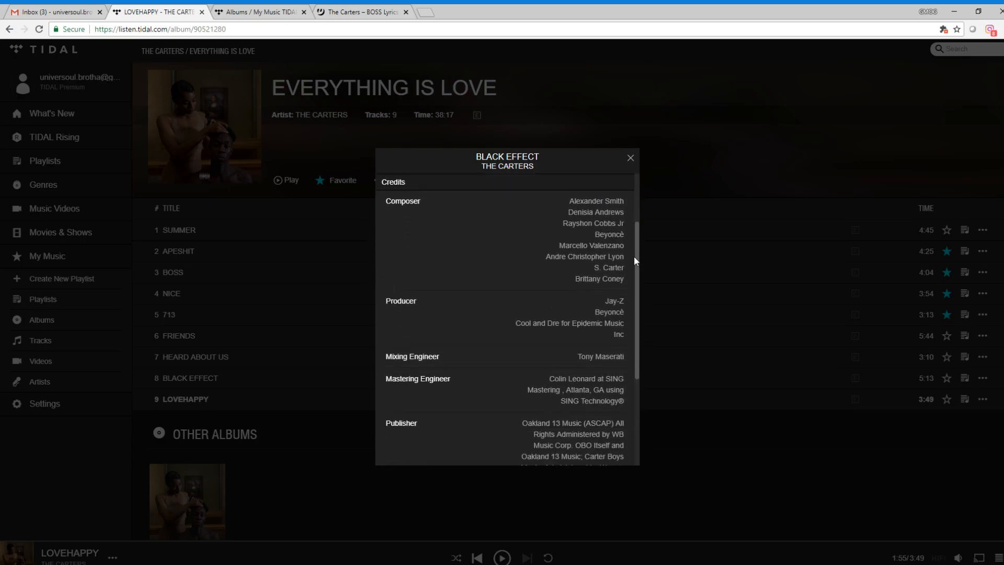
scroll("down", 3)
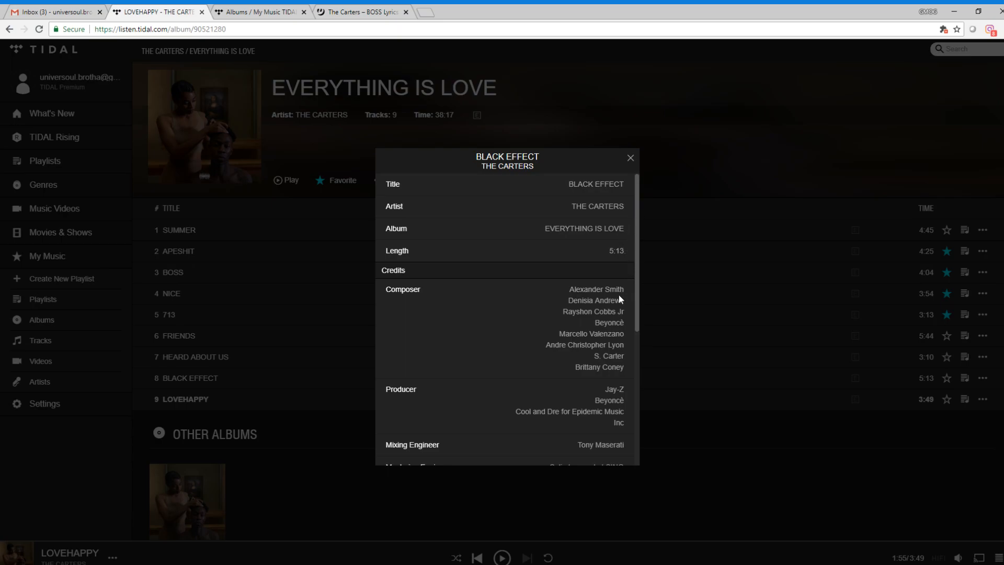
mouse_move(632, 249)
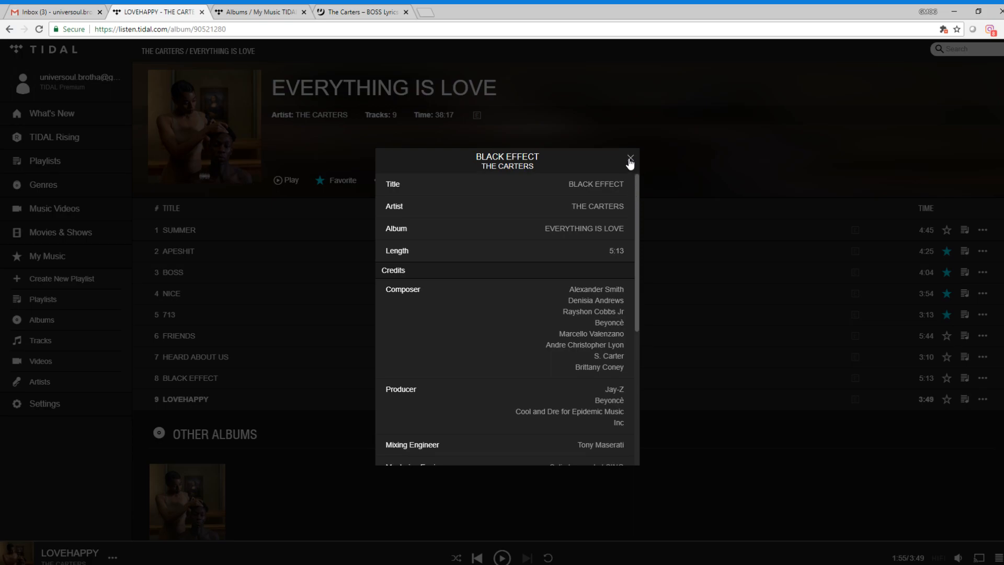
left_click(629, 160)
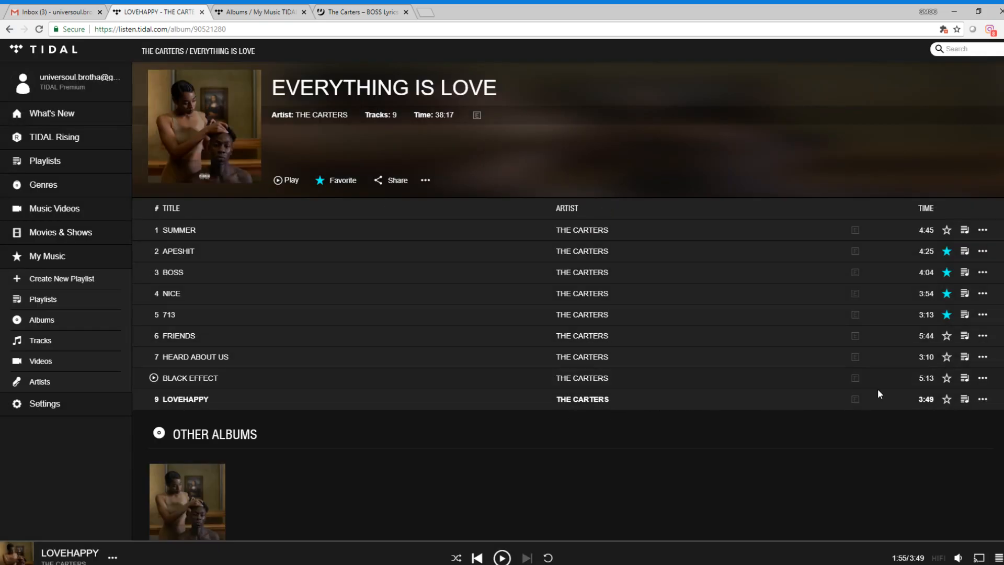
left_click(983, 398)
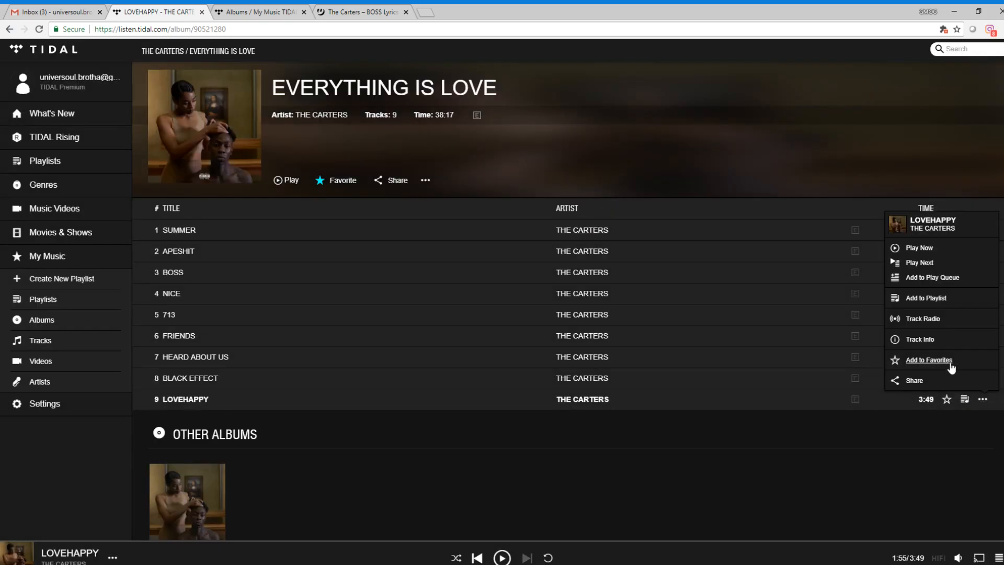
left_click(919, 339)
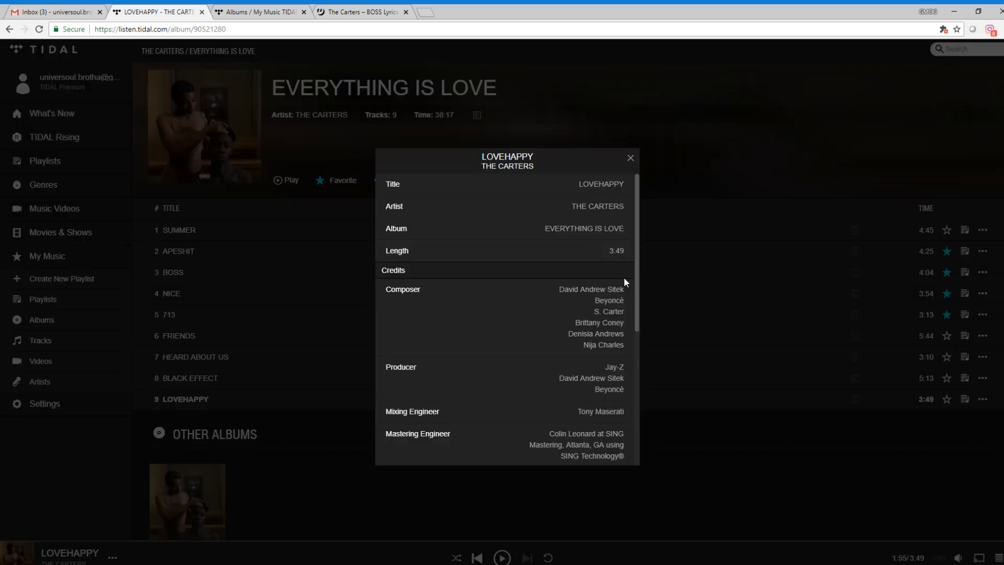
mouse_move(619, 270)
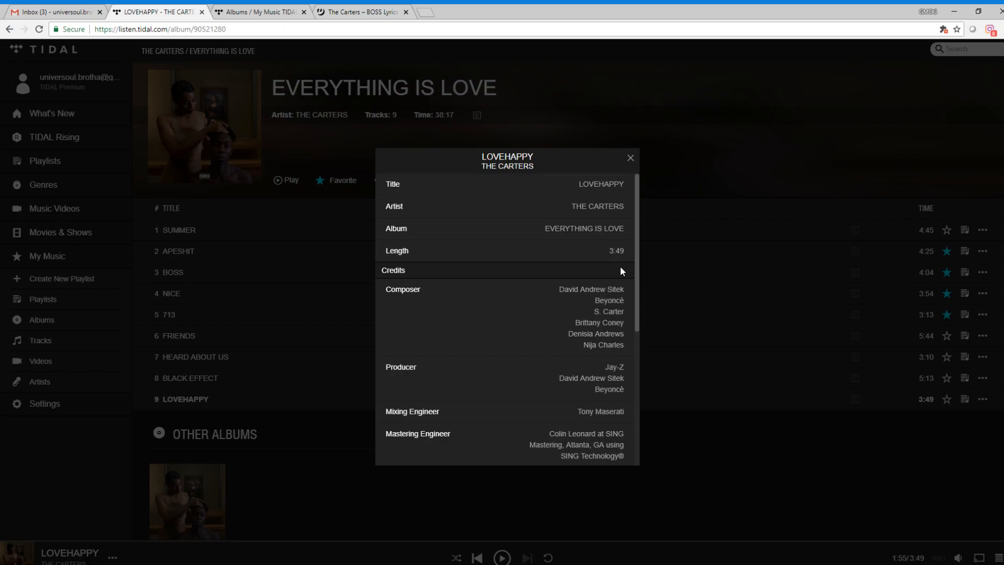
mouse_move(623, 271)
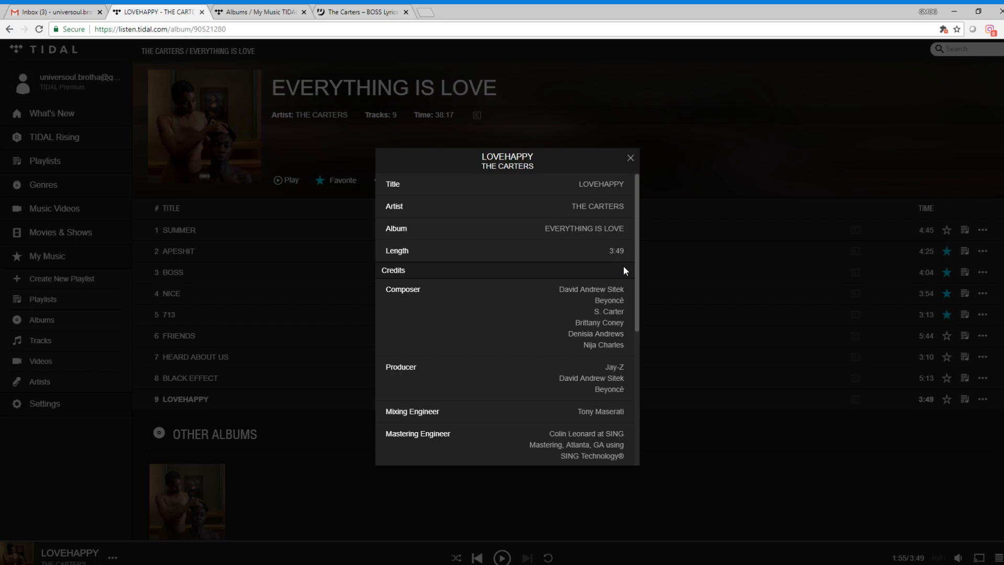
mouse_move(637, 252)
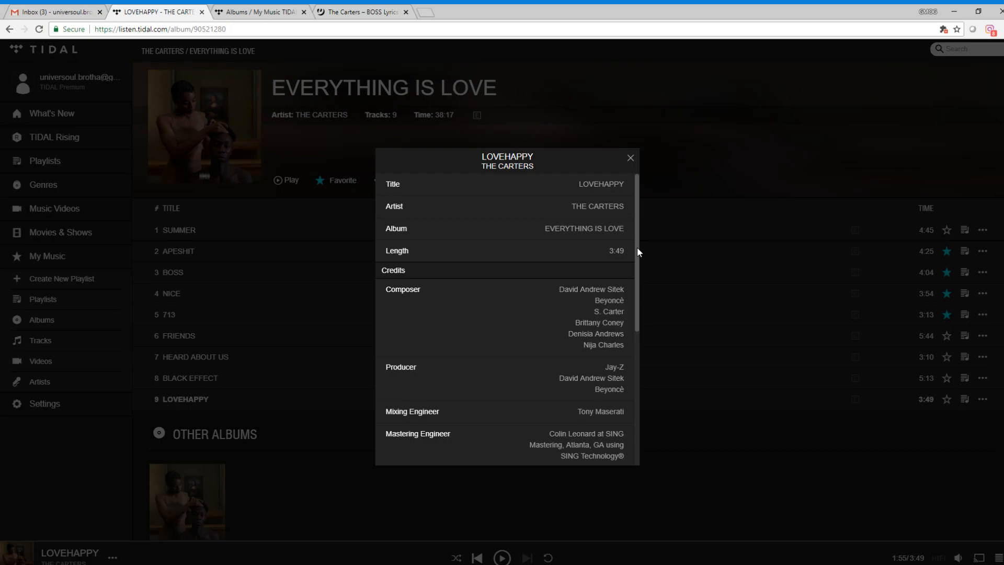
scroll("down", 3)
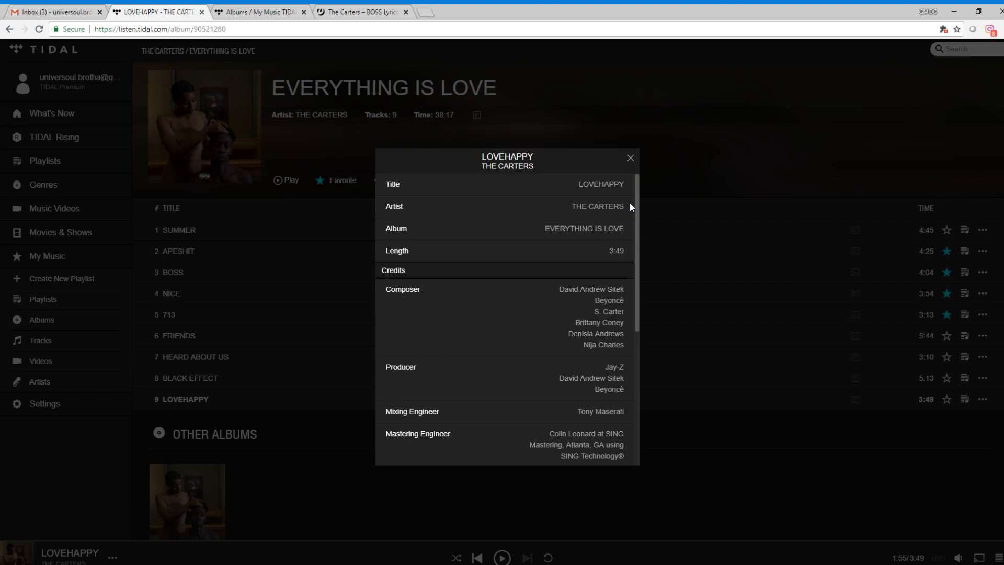
mouse_move(638, 235)
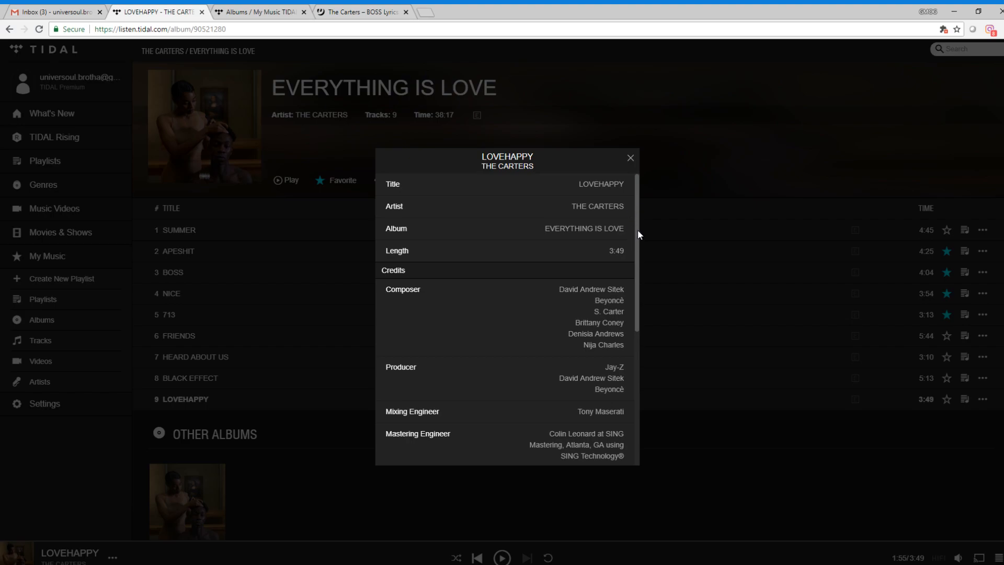
scroll("down", 3)
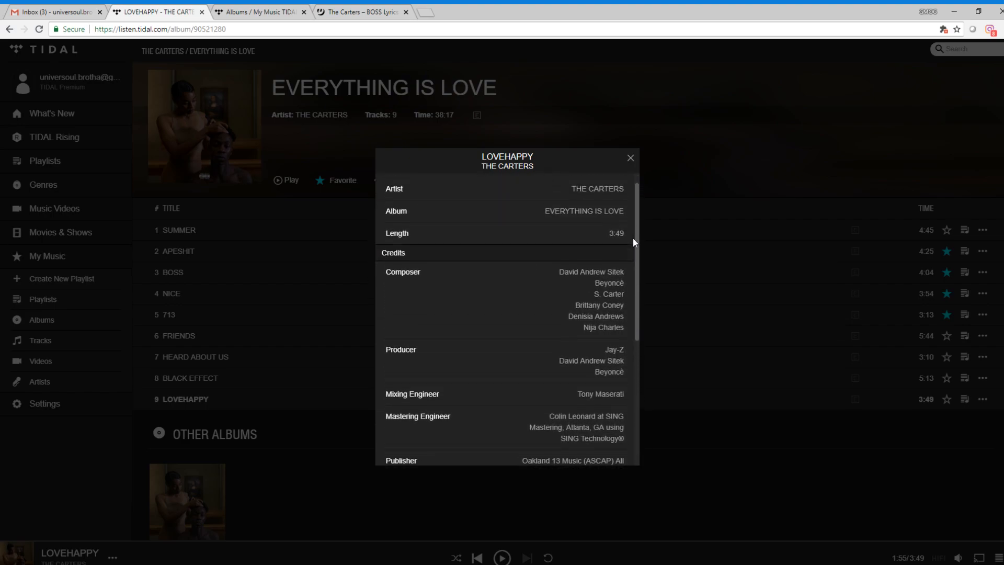
scroll("down", 3)
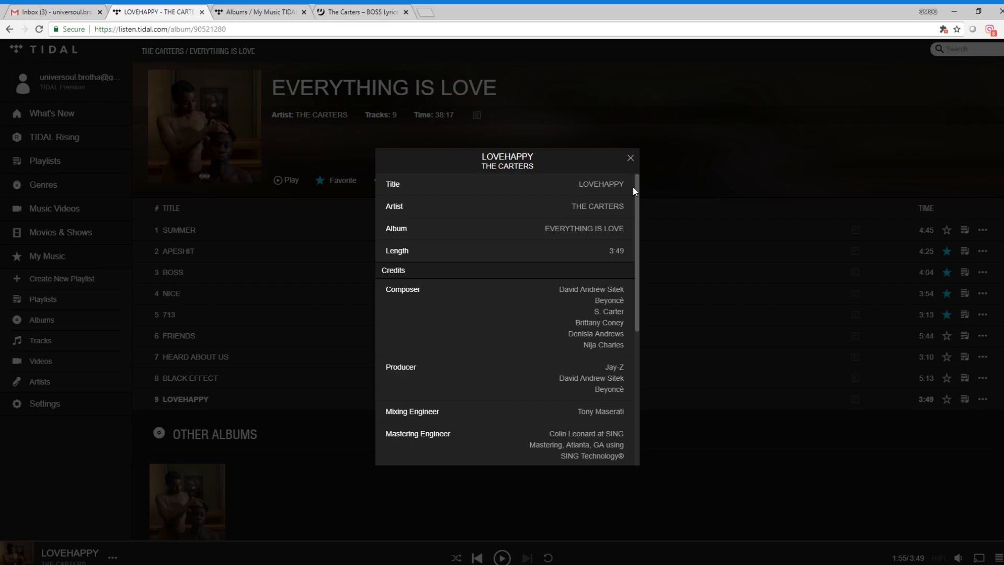
mouse_move(633, 162)
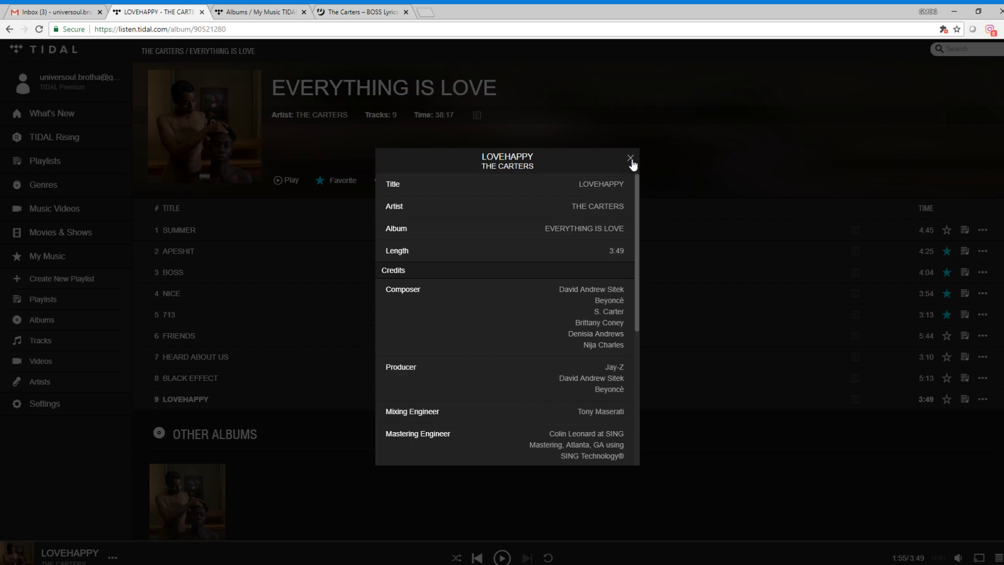
left_click(631, 158)
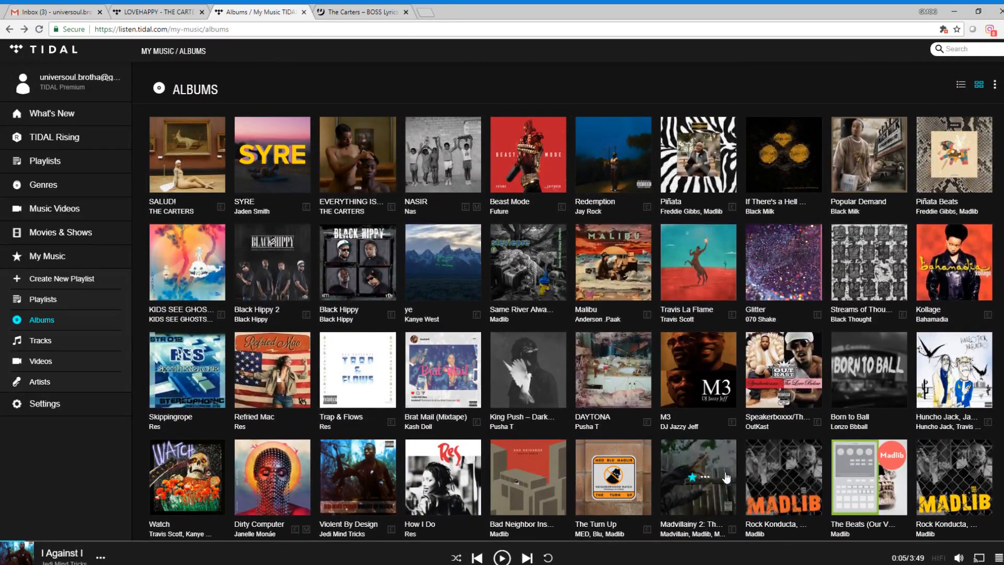
Scroll the saved albums grid down to the J Dilla, Dwele, Q-Tip and Roots albums
scroll("down", 3)
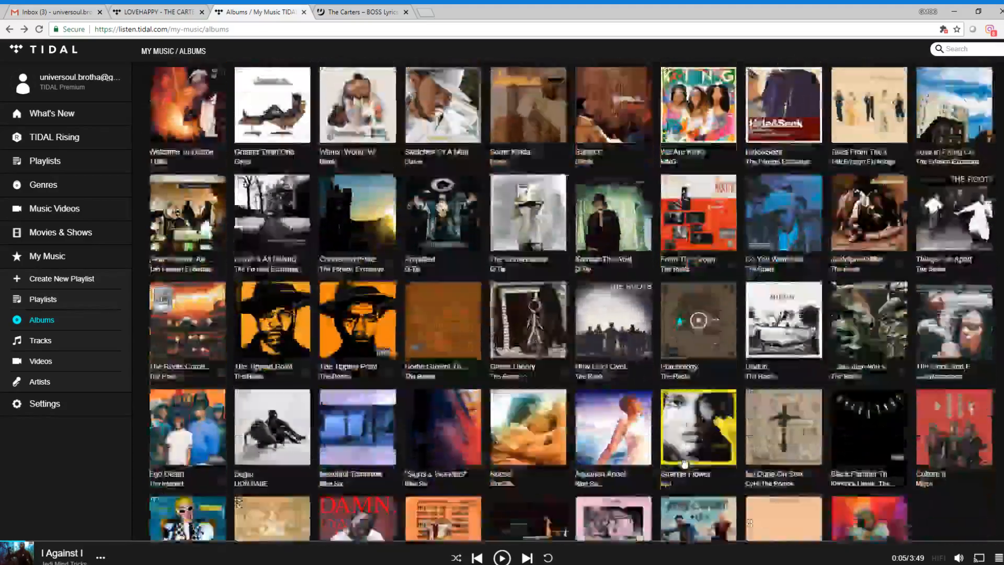
scroll("down", 3)
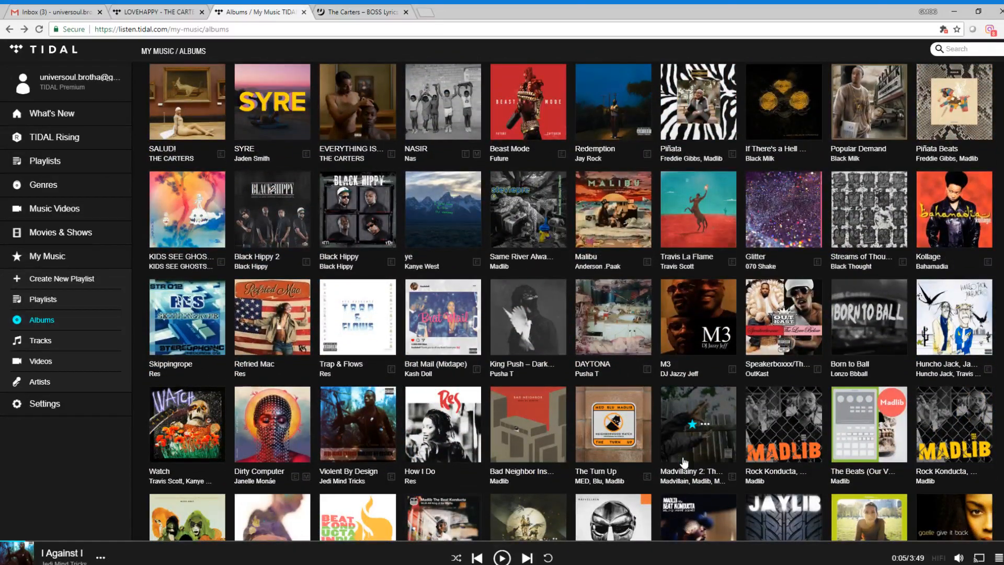
scroll("down", 3)
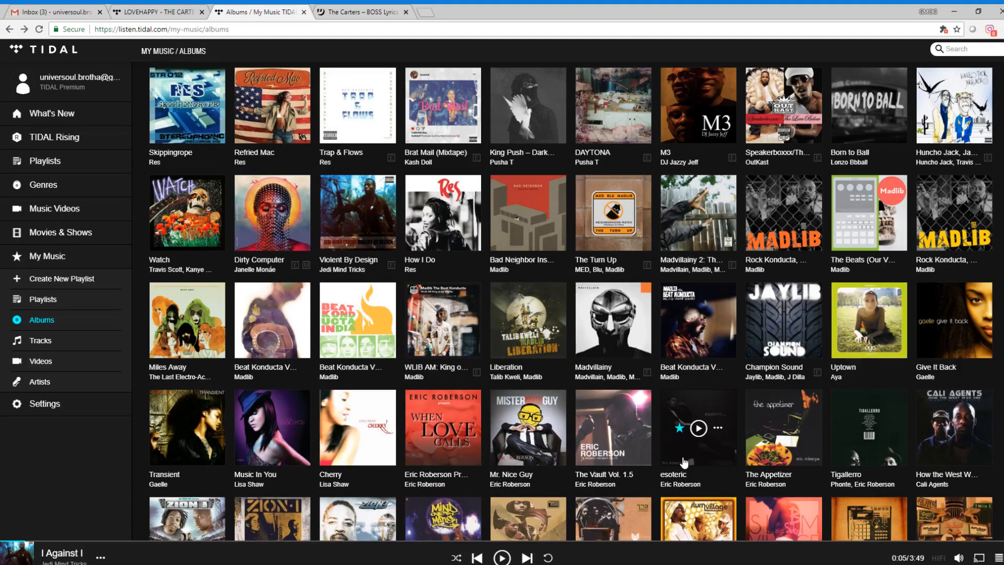
mouse_move(570, 407)
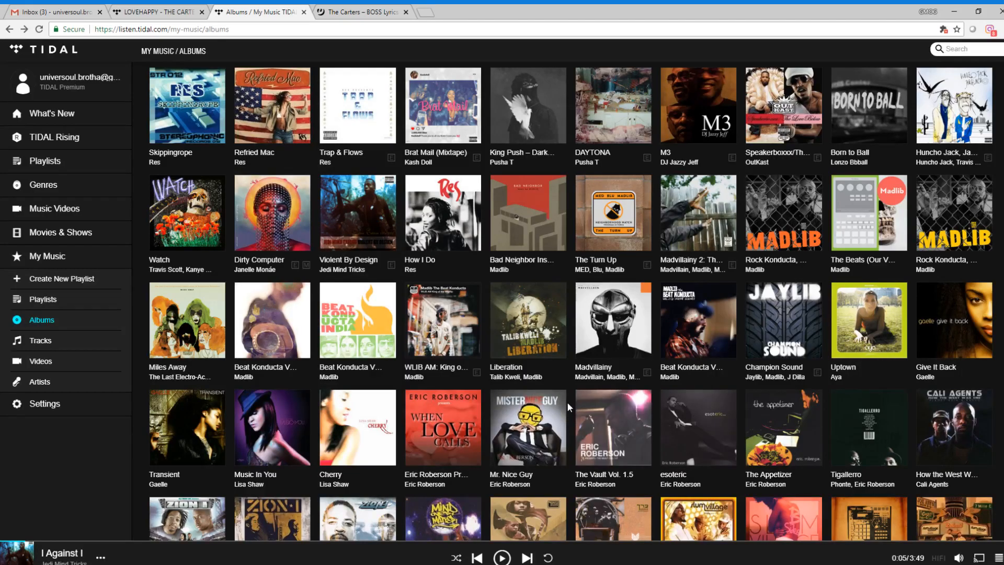
scroll("down", 3)
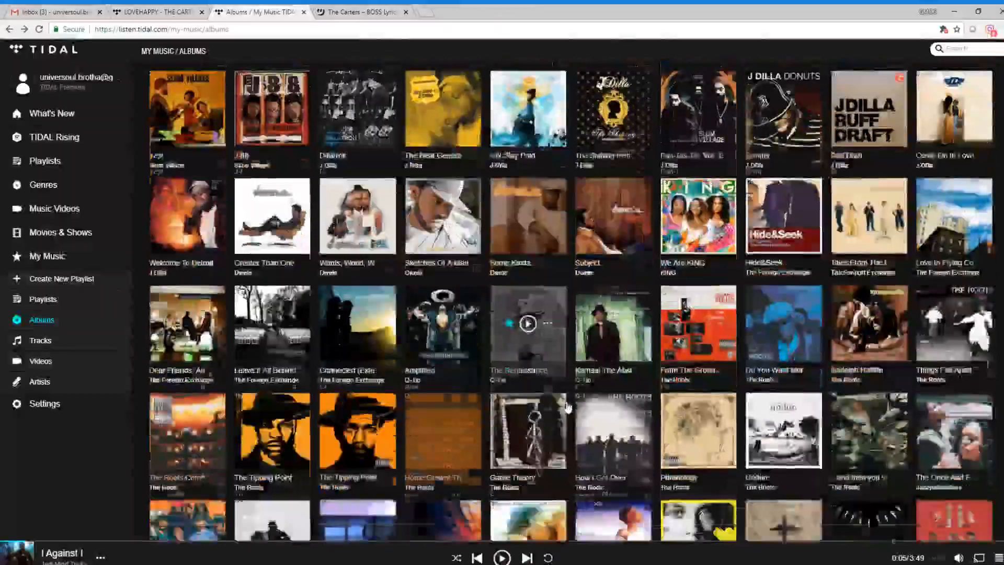
scroll("down", 3)
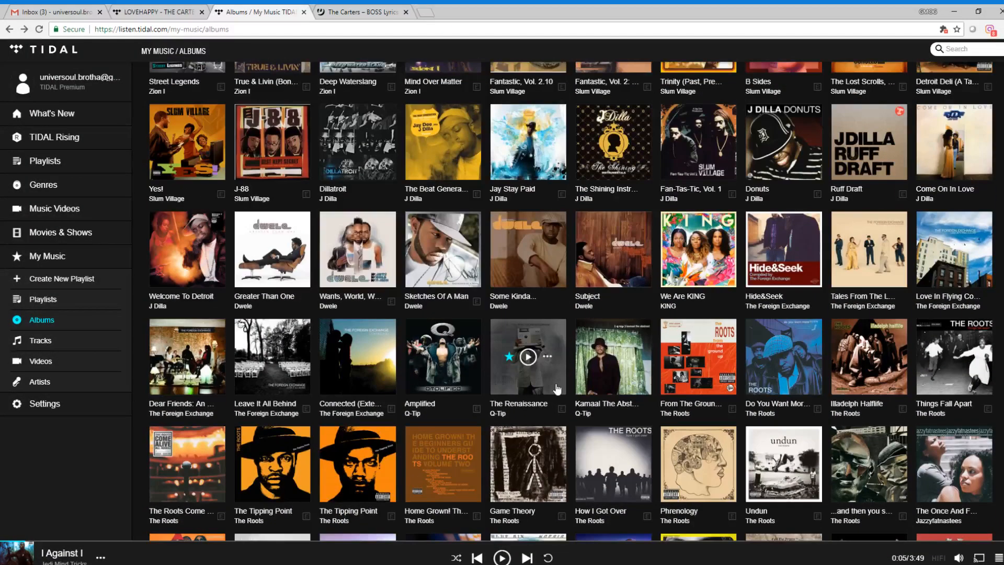
mouse_move(569, 394)
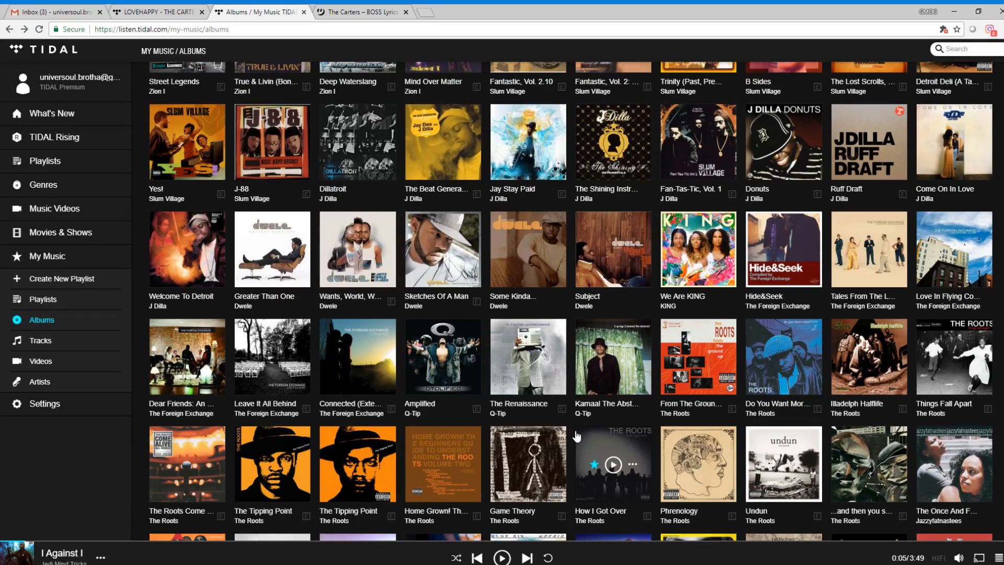
mouse_move(565, 430)
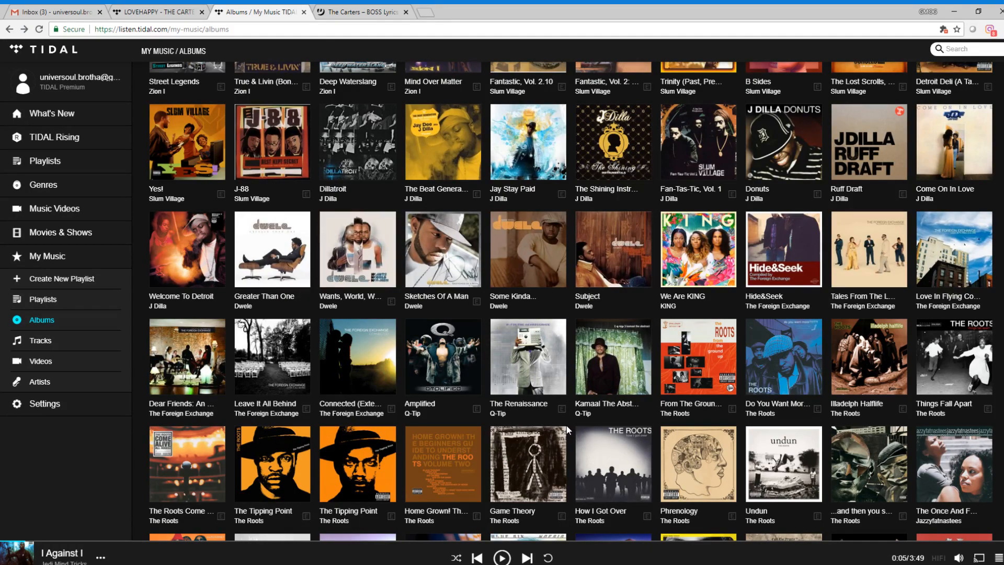
mouse_move(527, 464)
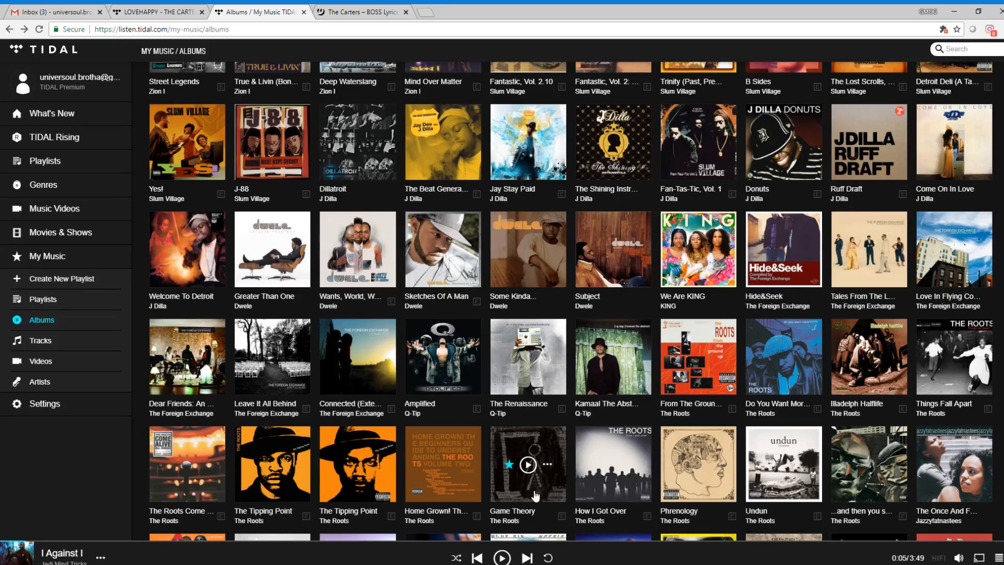
mouse_move(490, 412)
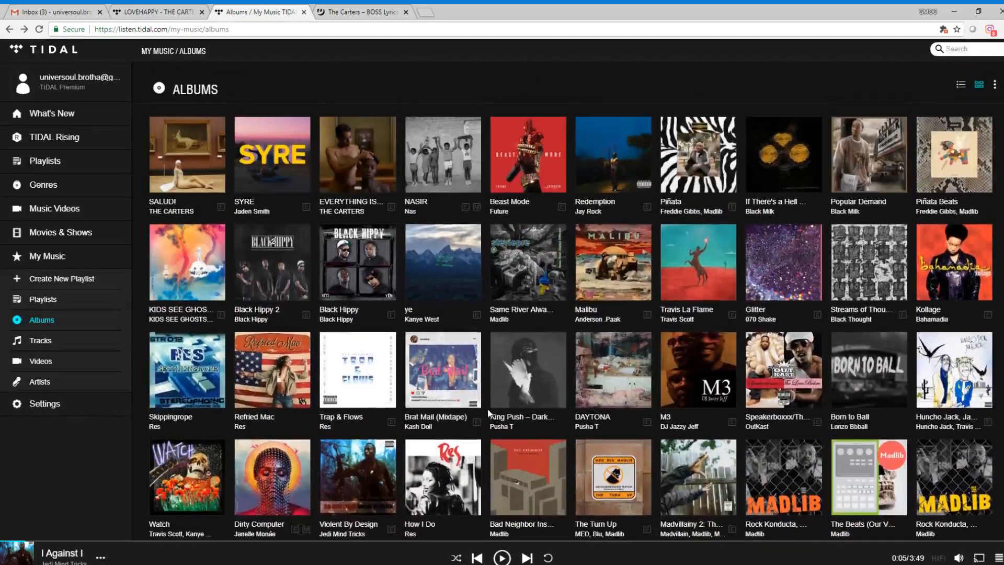
scroll("down", 3)
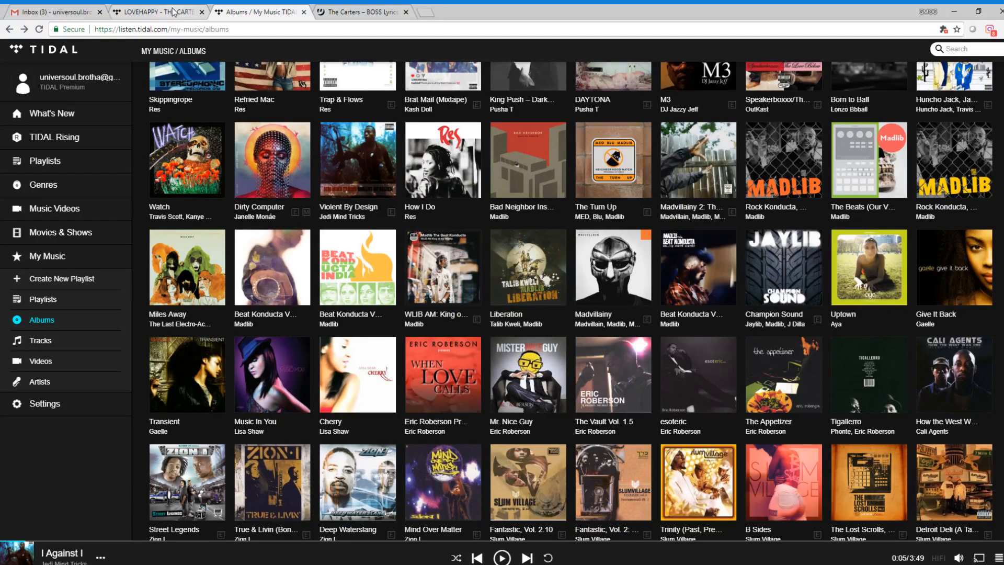
left_click(157, 11)
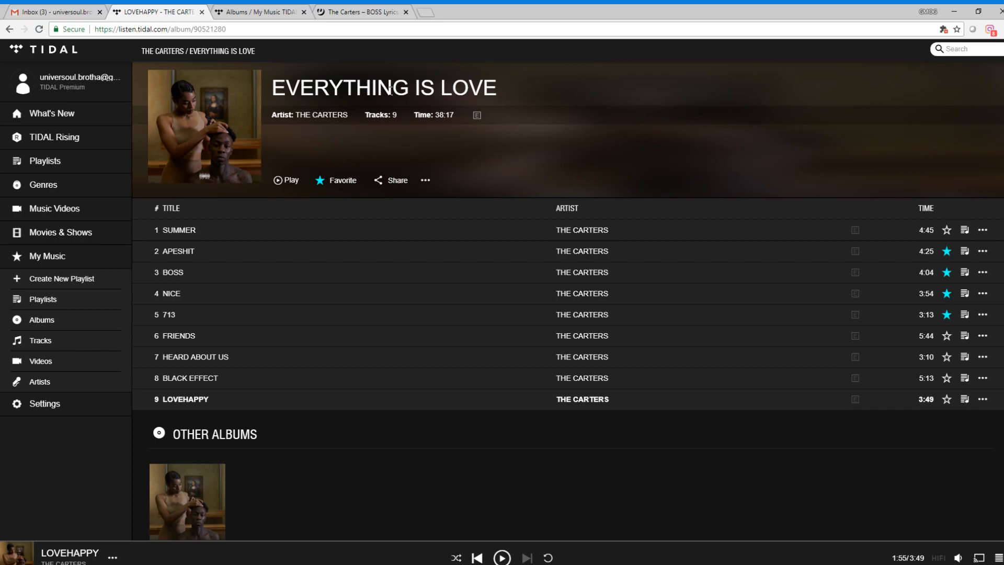
left_click(259, 12)
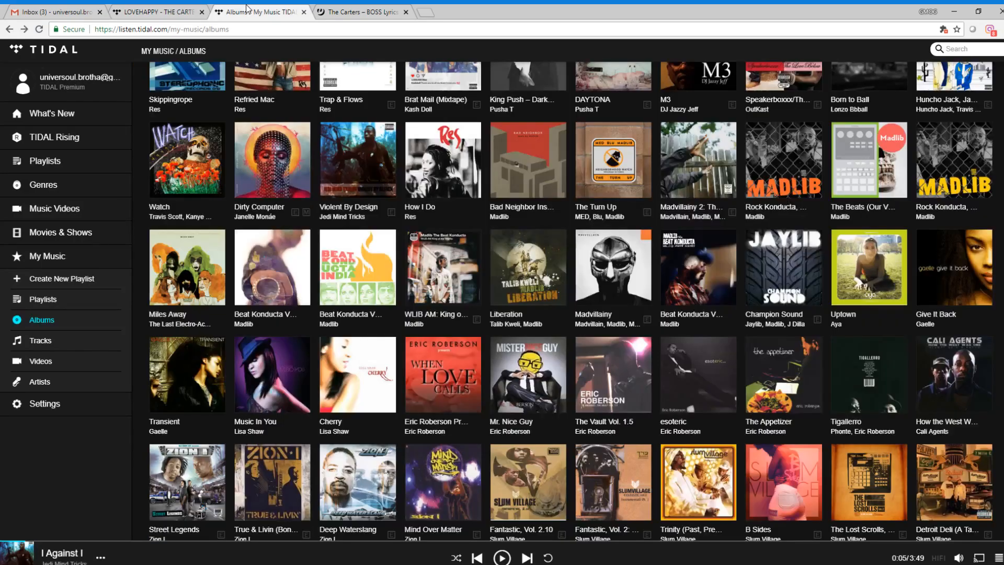
scroll("down", 3)
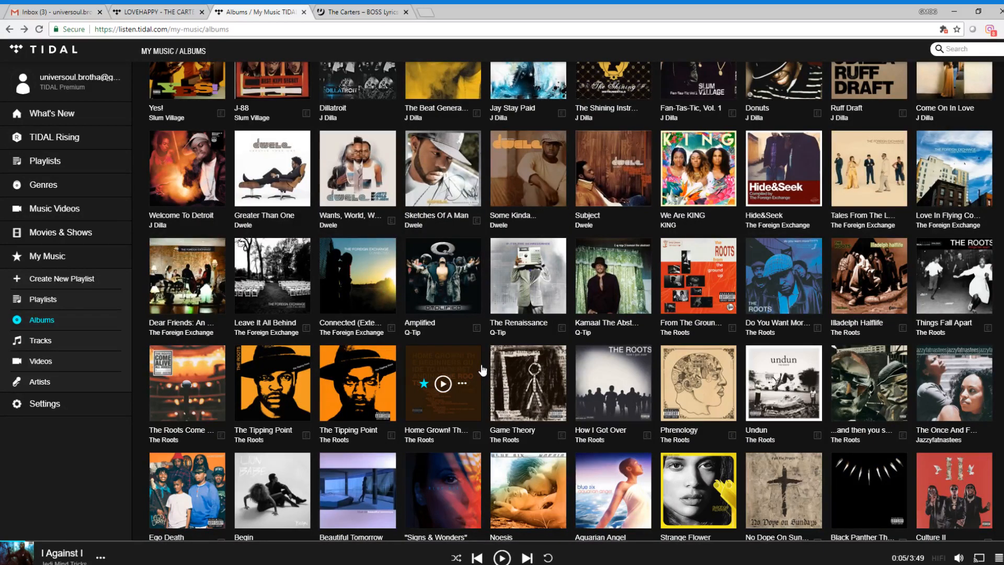
scroll("down", 3)
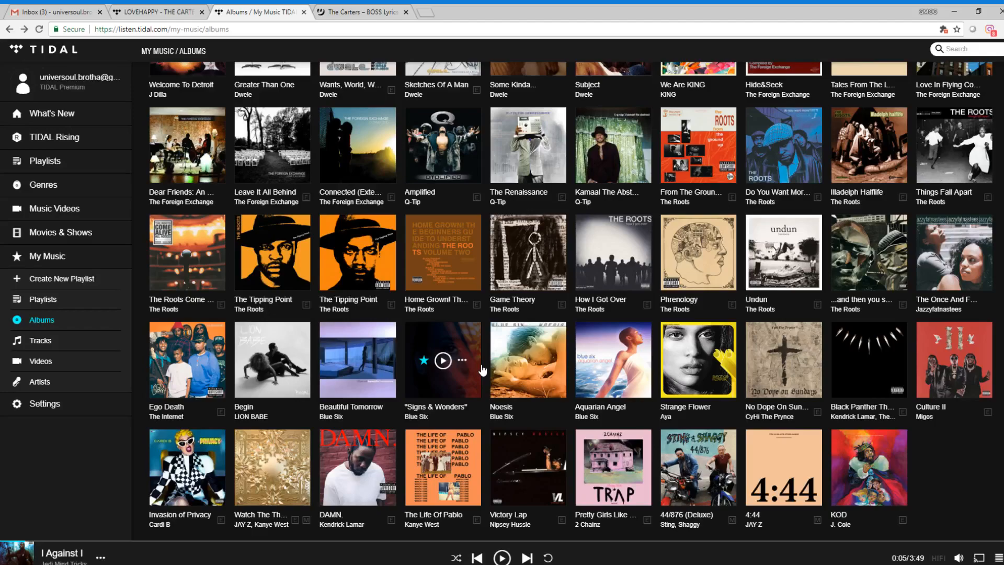
scroll("down", 3)
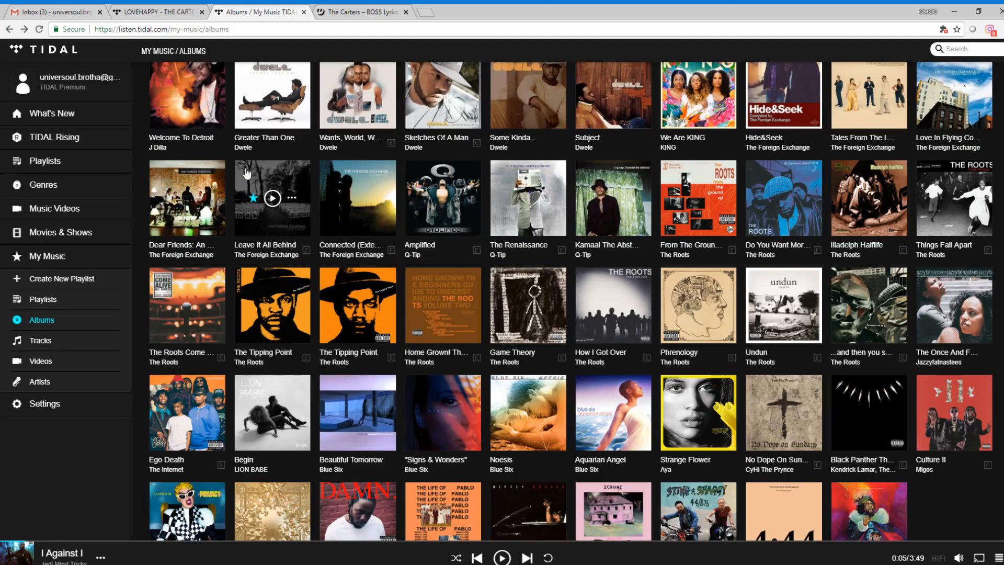
scroll("up", 3)
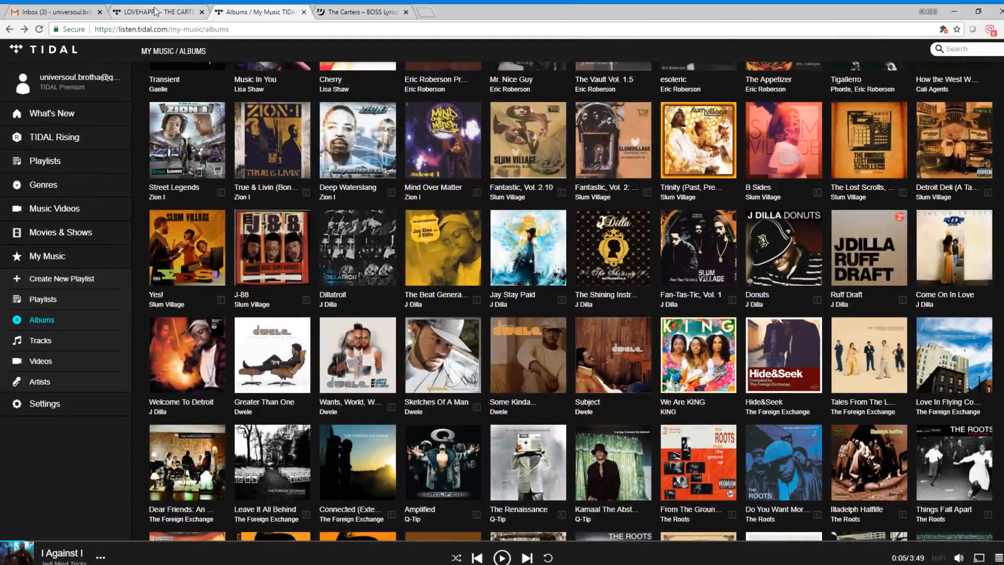